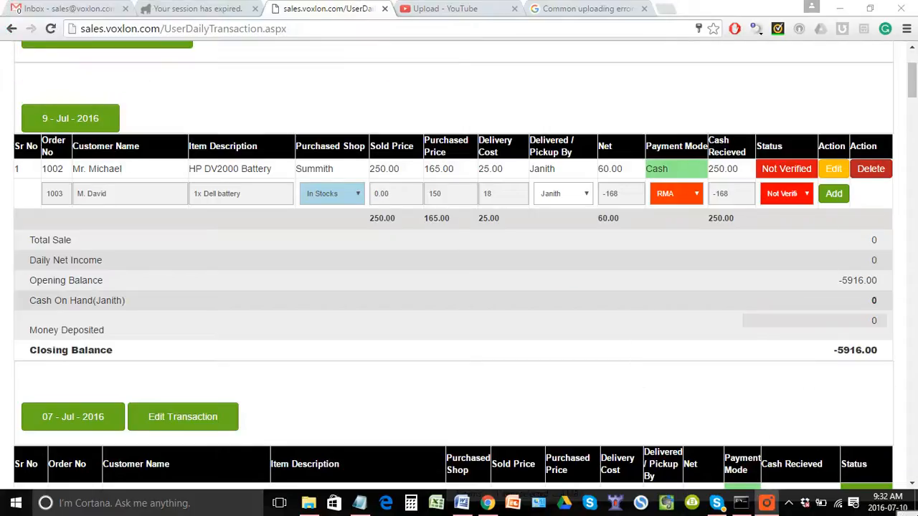
mouse_move(594, 342)
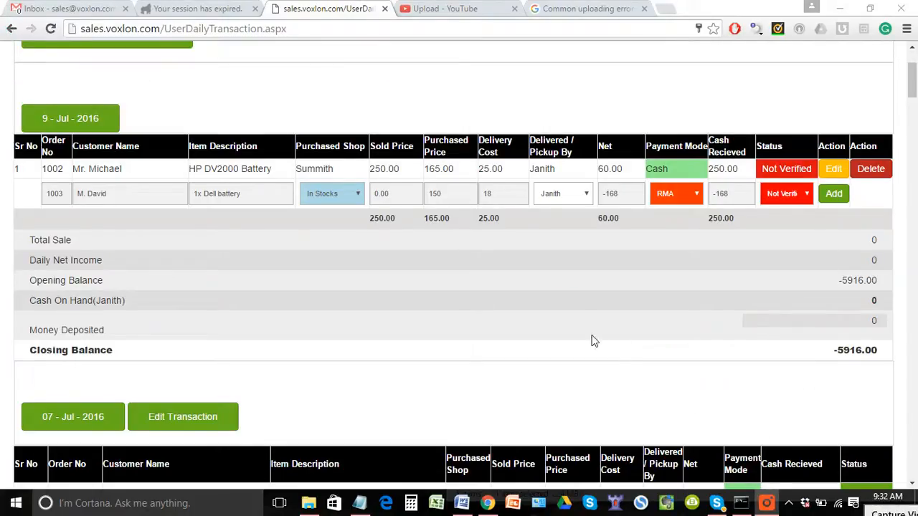
mouse_move(464, 330)
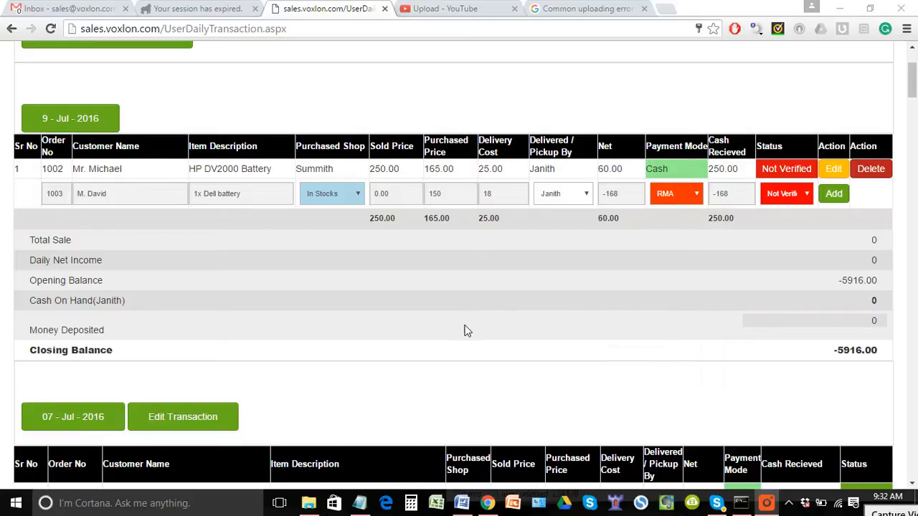
mouse_move(468, 329)
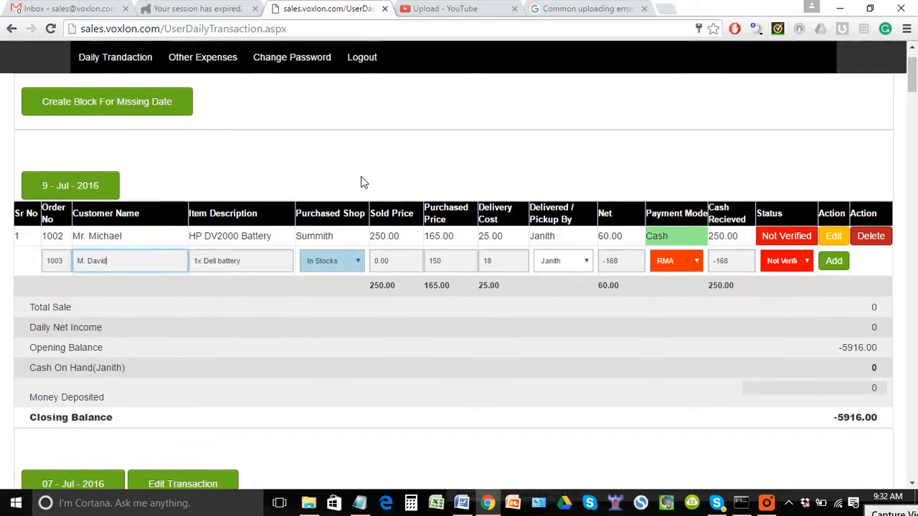
mouse_move(353, 173)
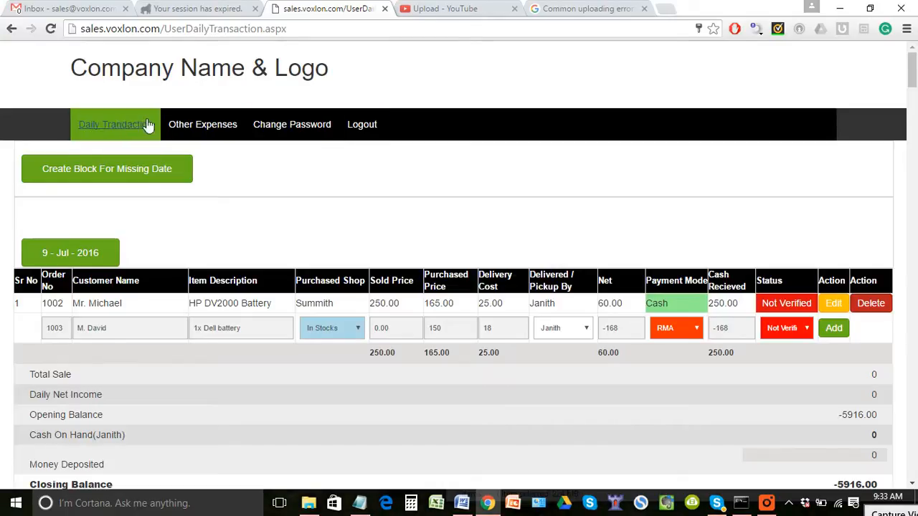
mouse_move(371, 201)
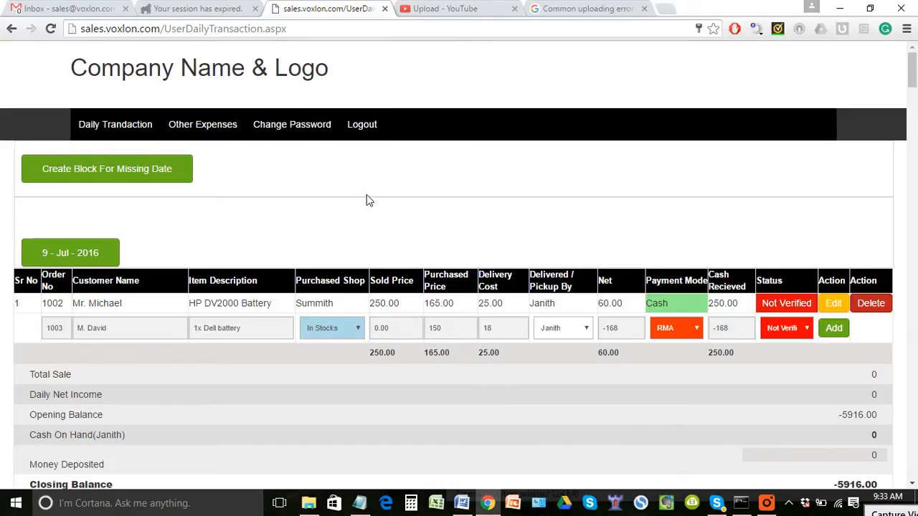
Step: Switch the new row's purchased shop to Summith and back to In Stocks
scroll(down, 3)
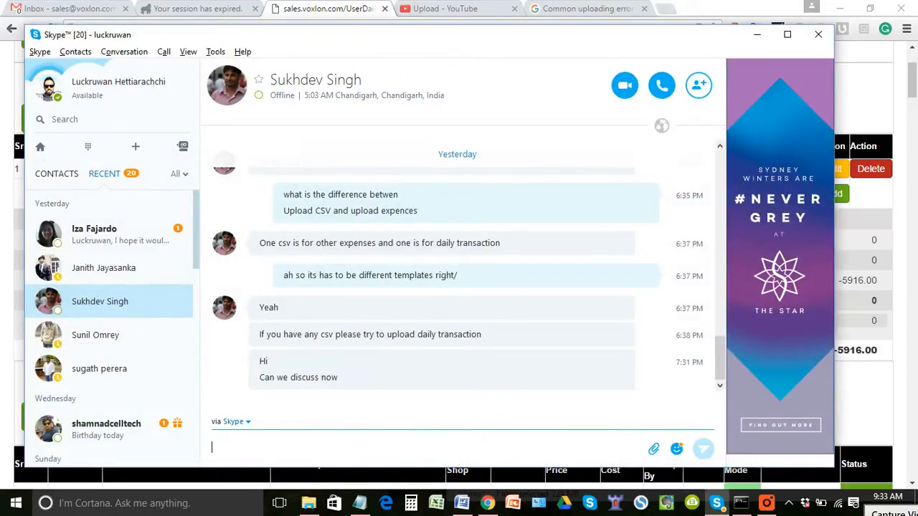
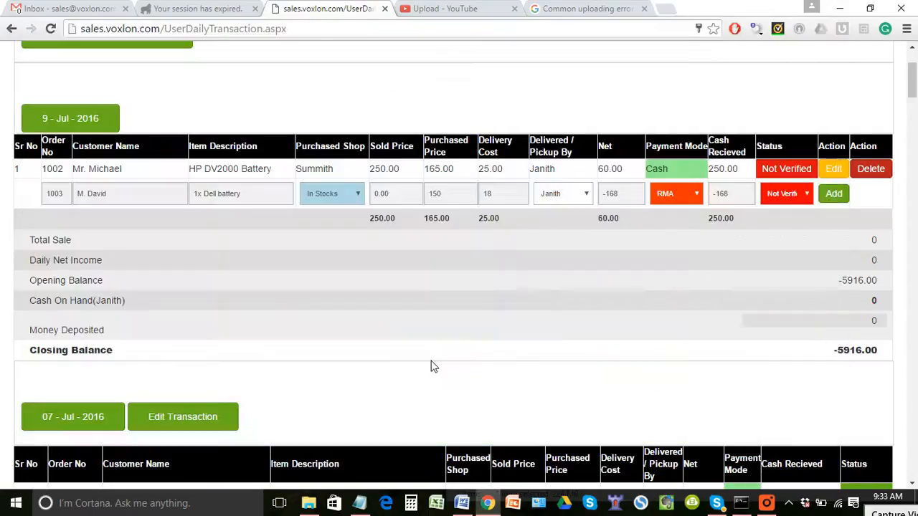
mouse_move(235, 112)
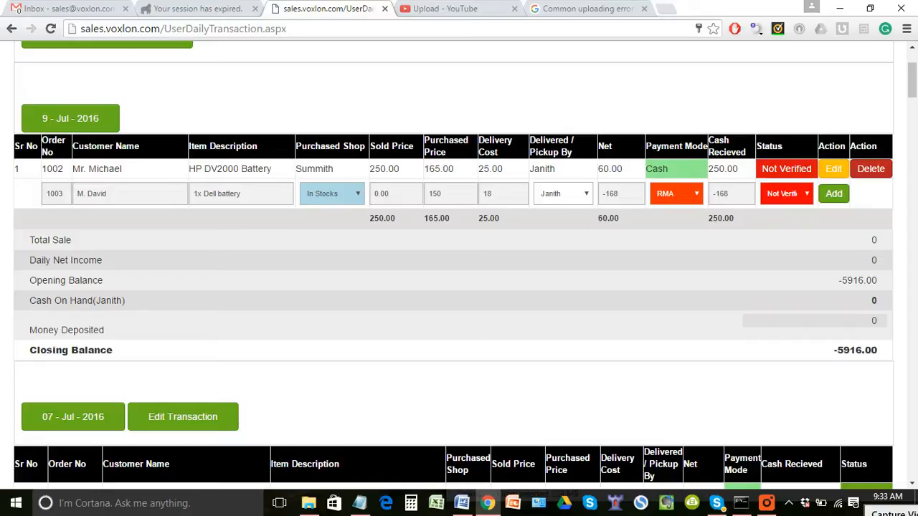
mouse_move(321, 208)
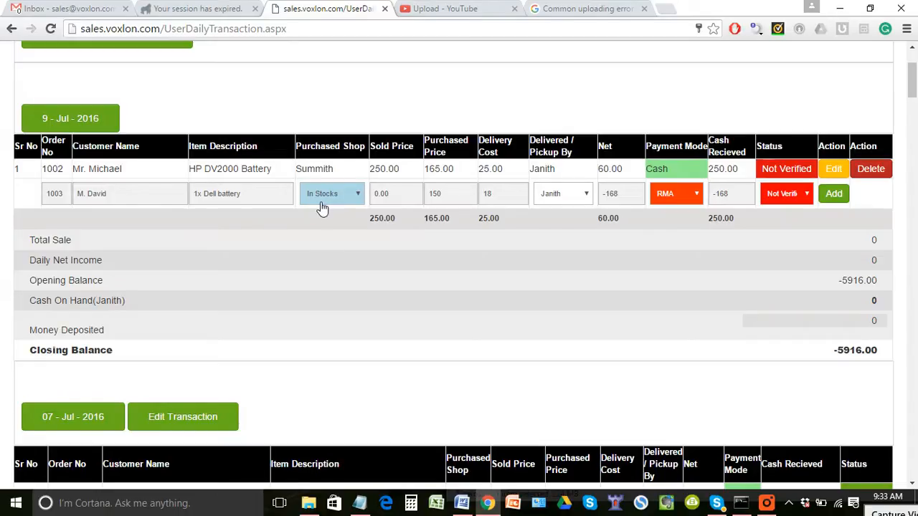
click(332, 192)
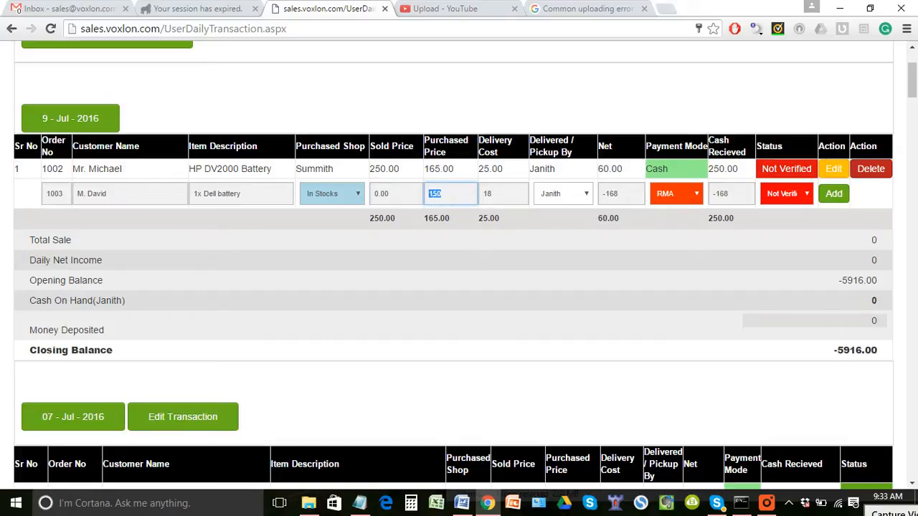
mouse_move(359, 208)
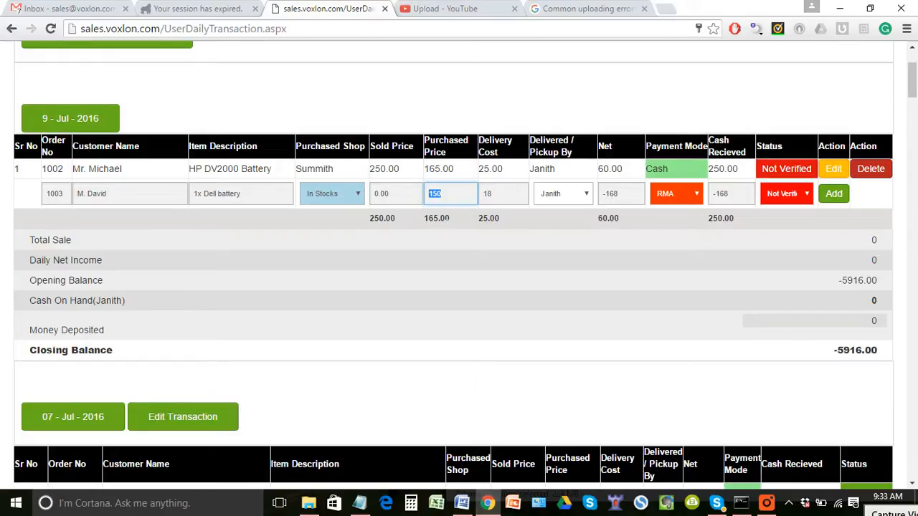
mouse_move(356, 209)
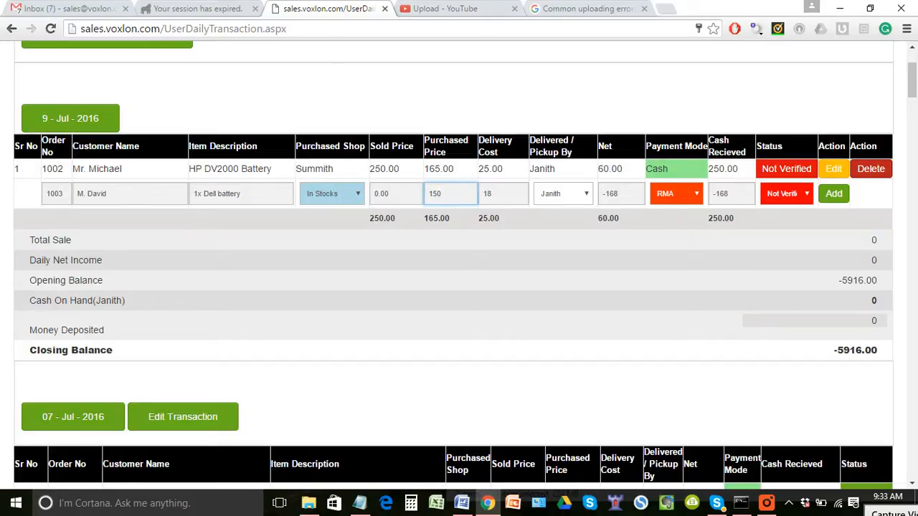
click(451, 194)
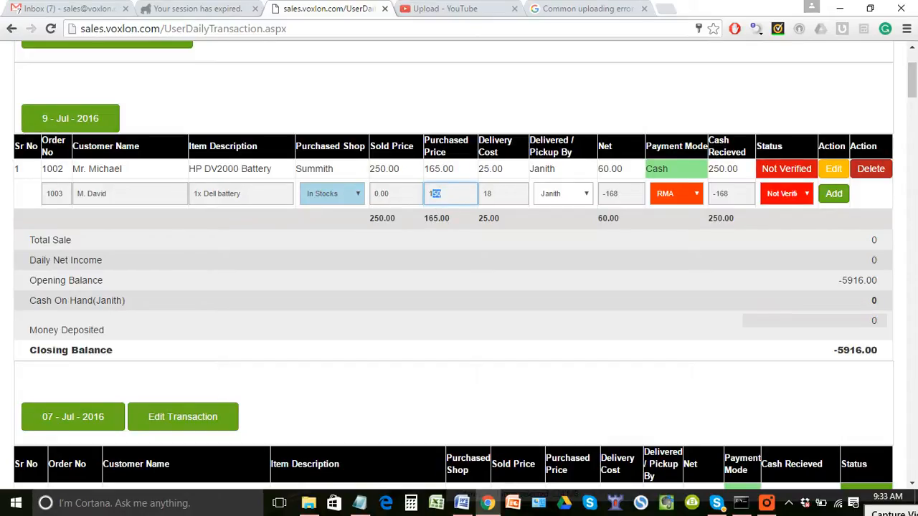
click(331, 193)
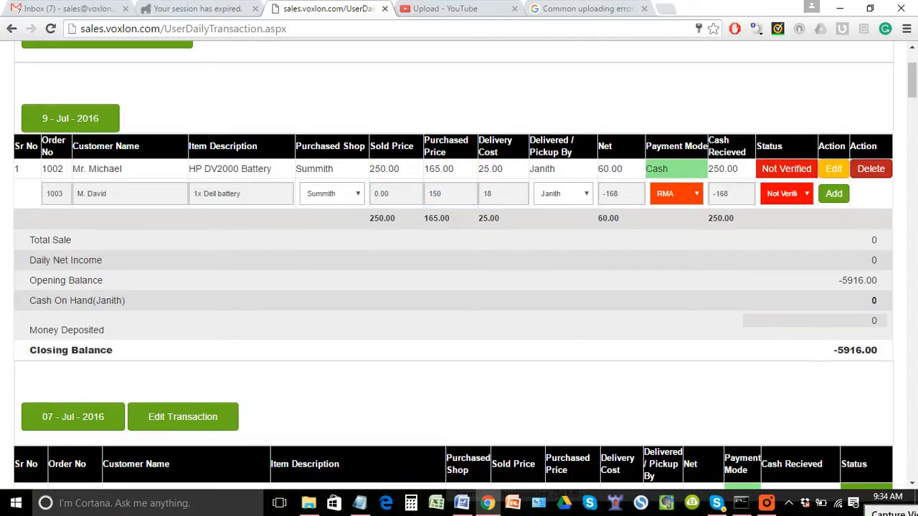
click(450, 193)
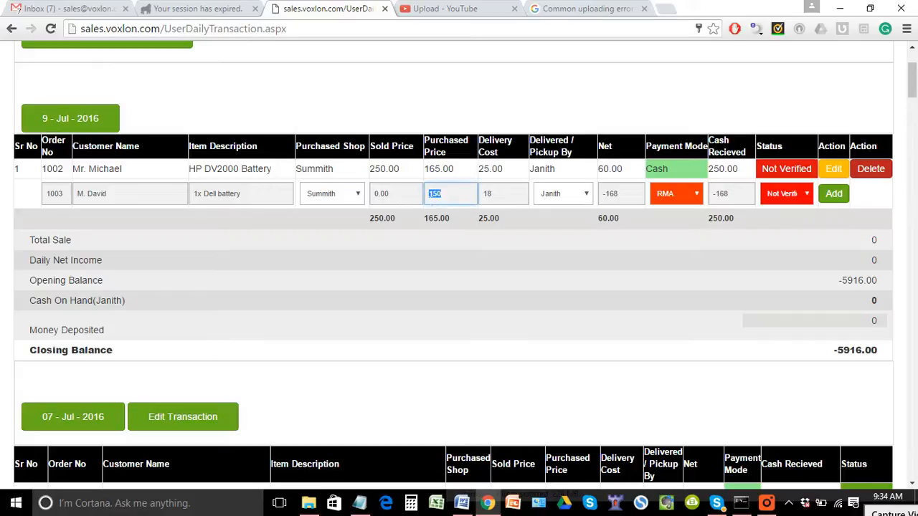
click(333, 194)
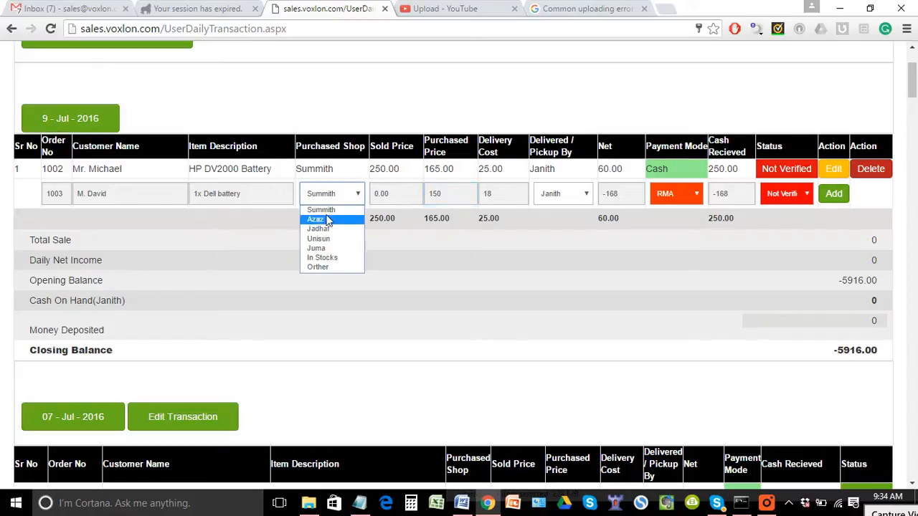
click(321, 258)
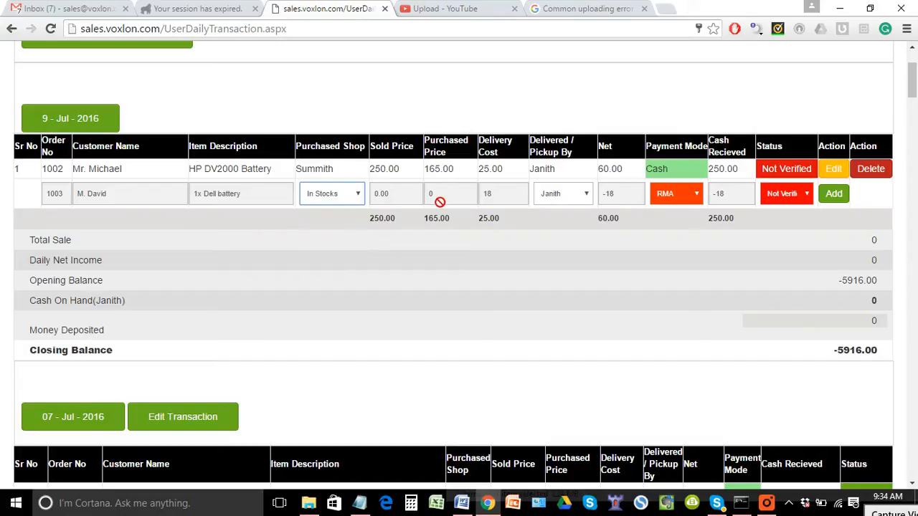
Step: Try values in the purchased price, leaving it at 0 so net reads -18, then select the item description
click(451, 194)
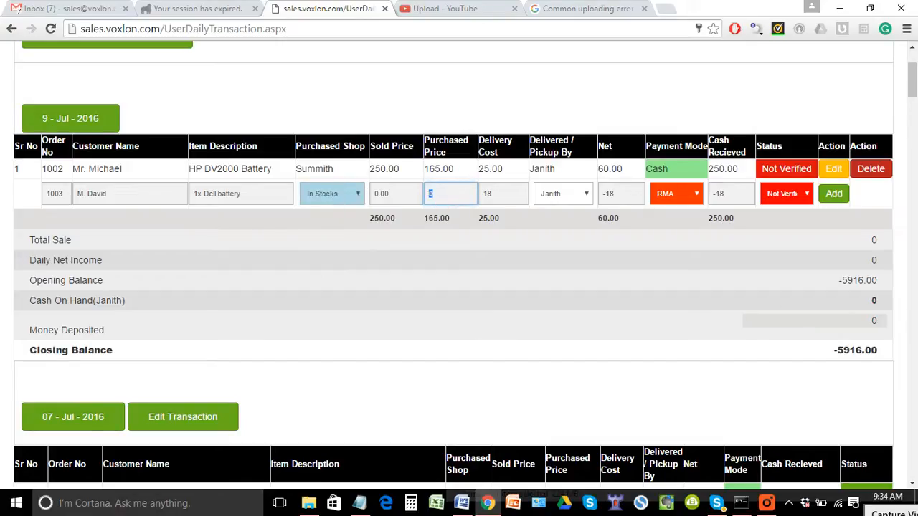
click(333, 194)
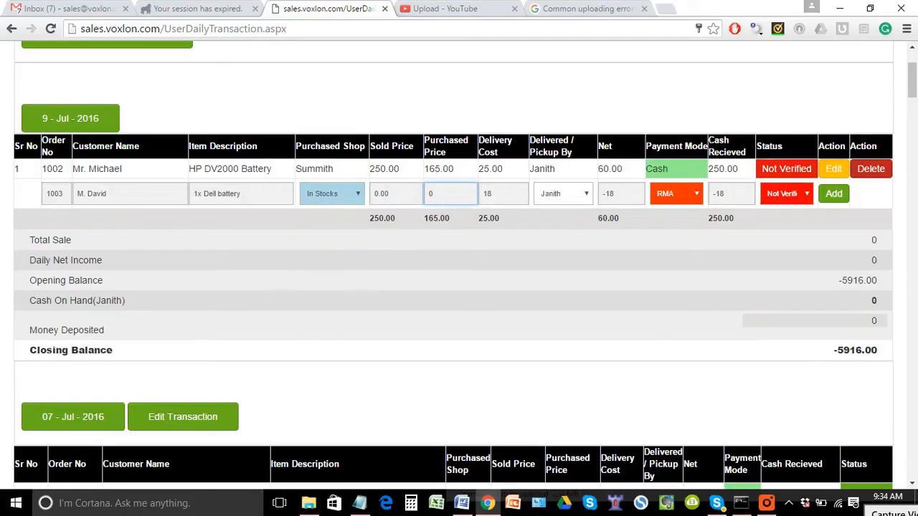
text(2)
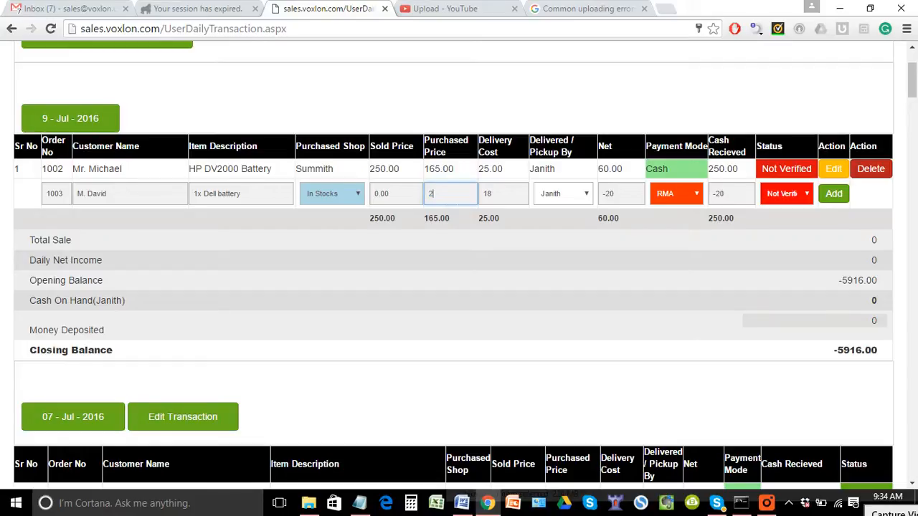
text(51)
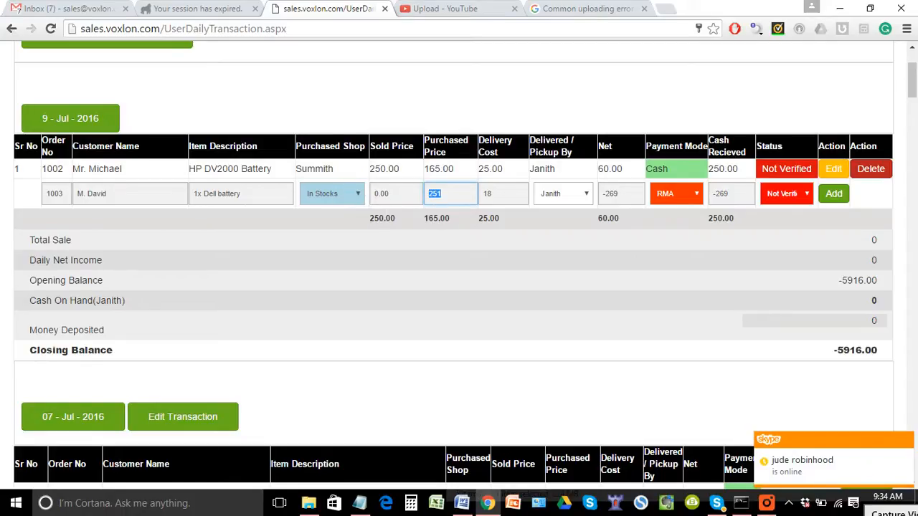
click(241, 194)
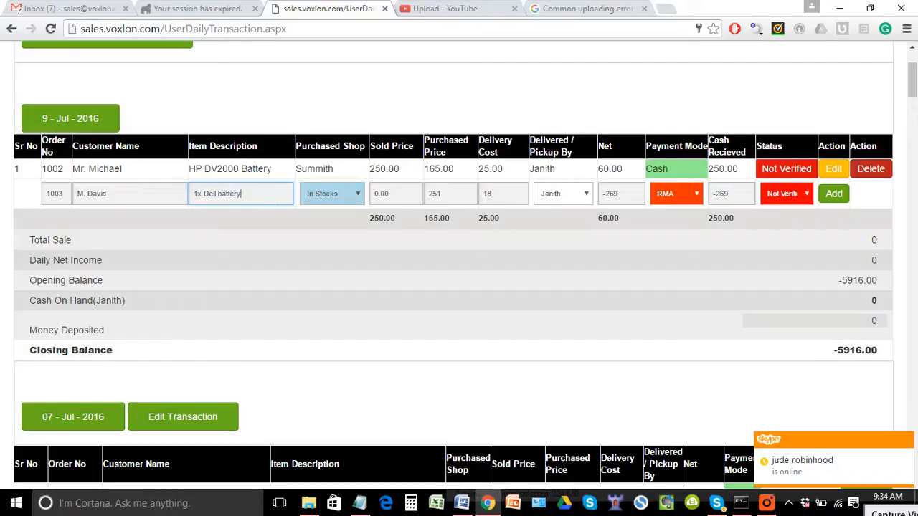
triple_click(241, 193)
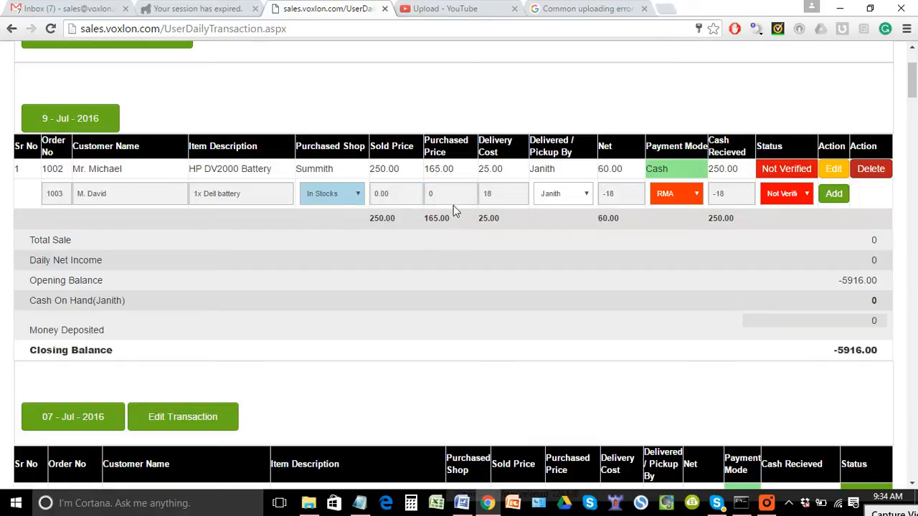
click(562, 194)
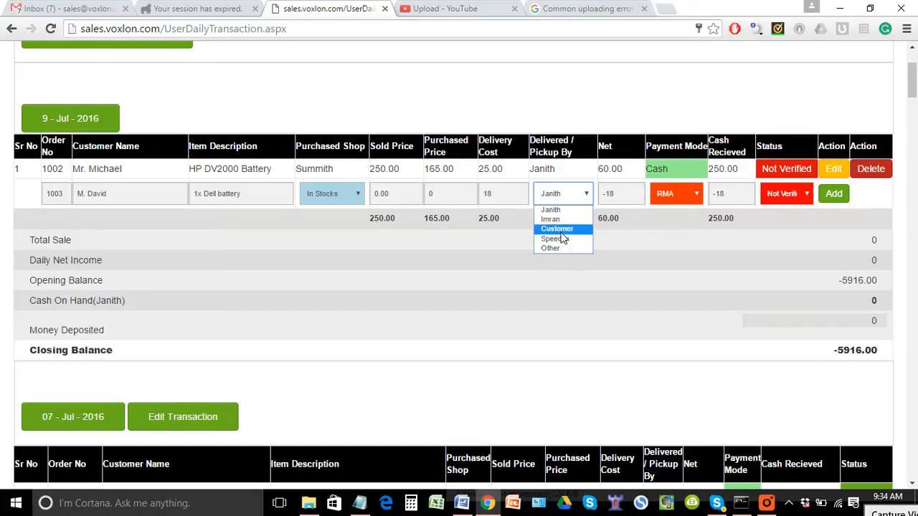
click(556, 228)
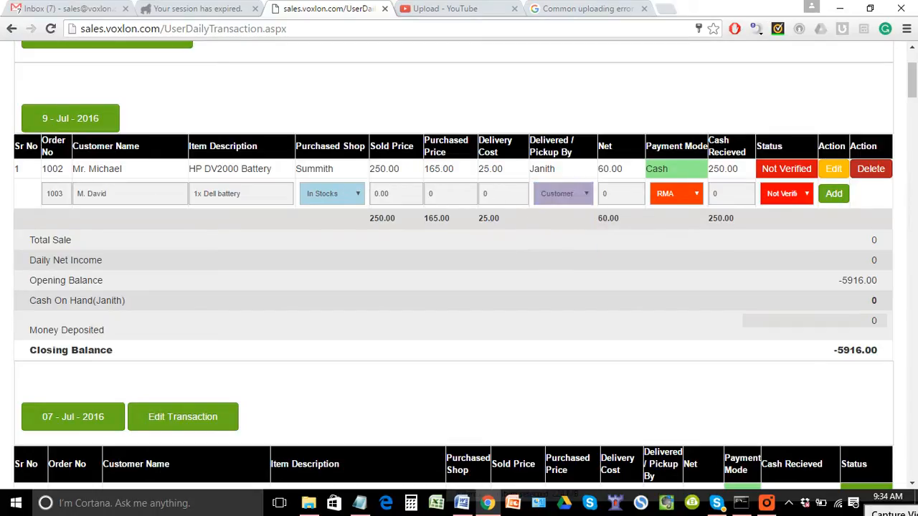
click(502, 194)
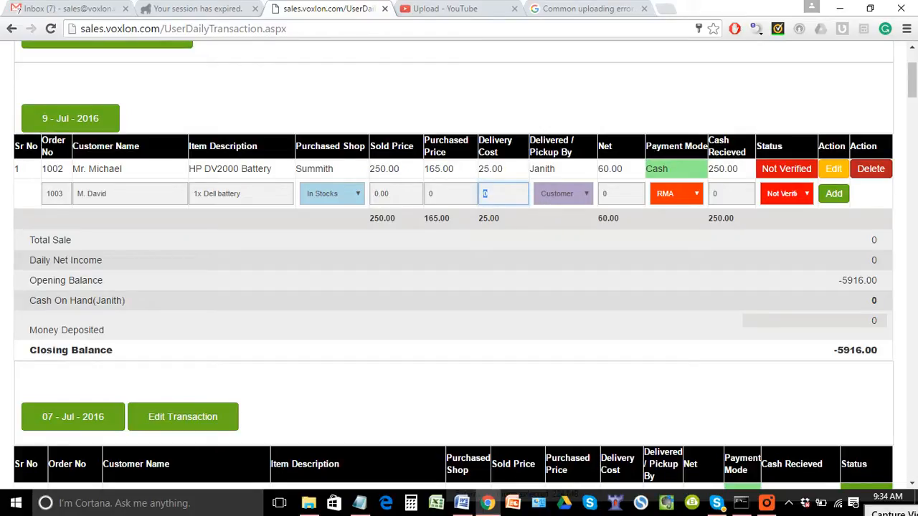
text(25)
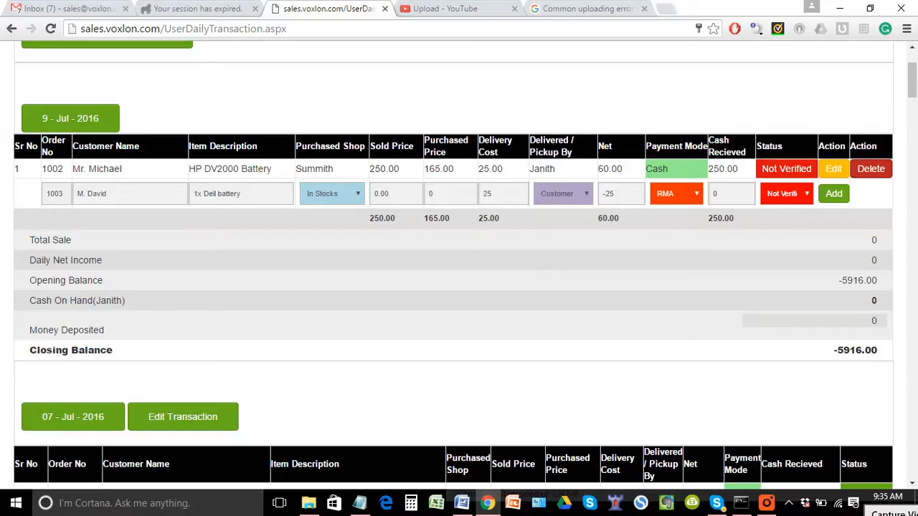
click(502, 194)
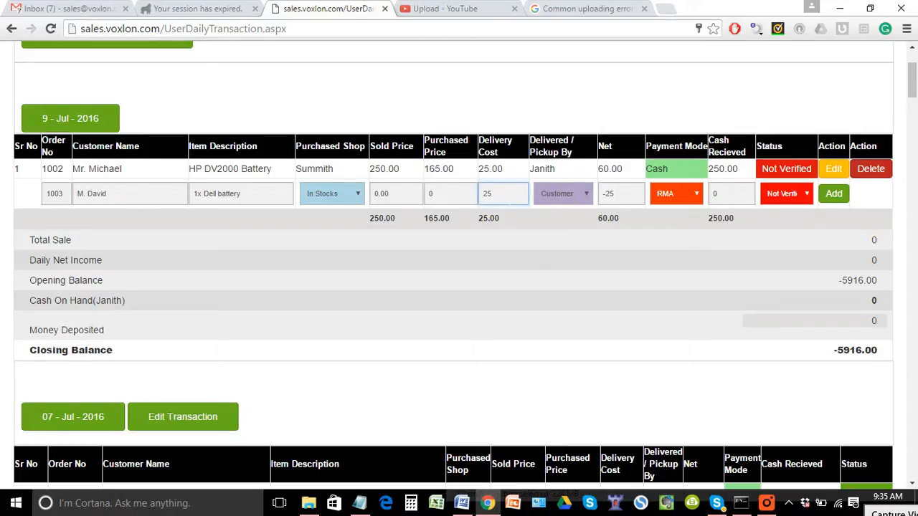
Step: Choose Speedex as deliverer and set the delivery cost to 0.00, bringing net to 0
click(562, 192)
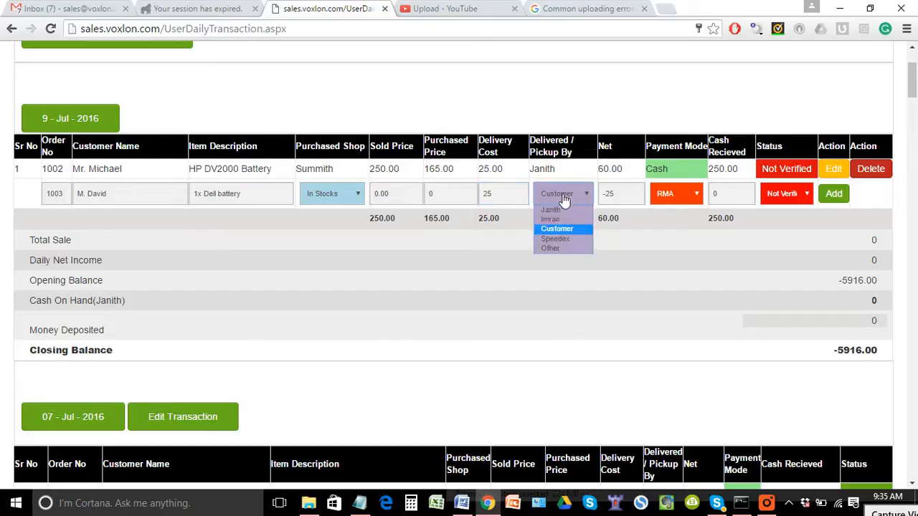
click(554, 238)
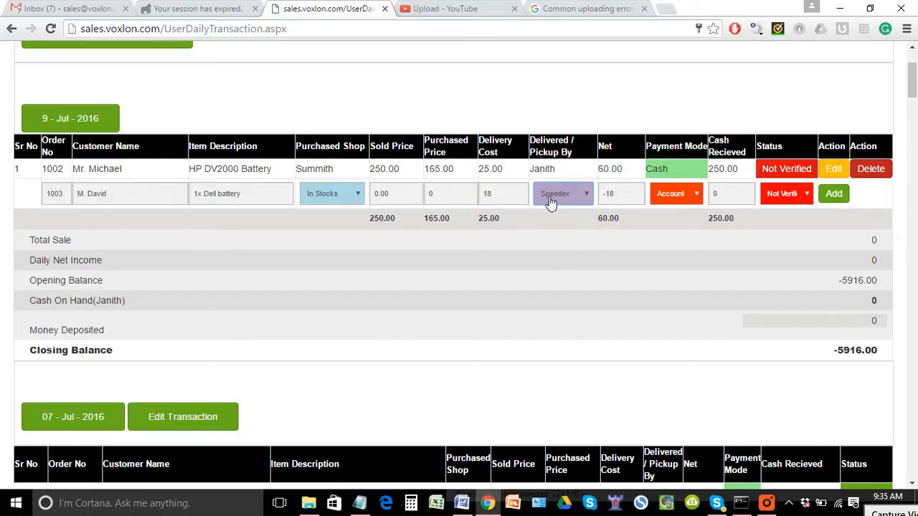
click(563, 193)
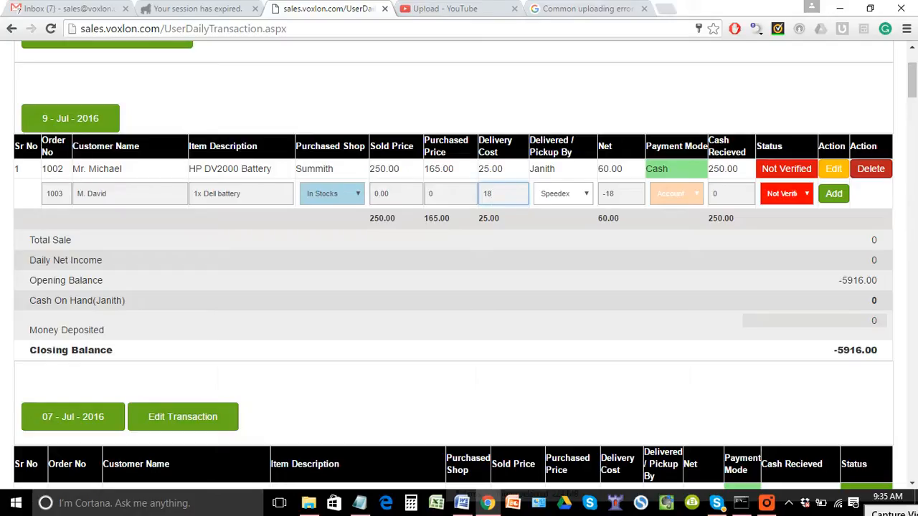
text(2)
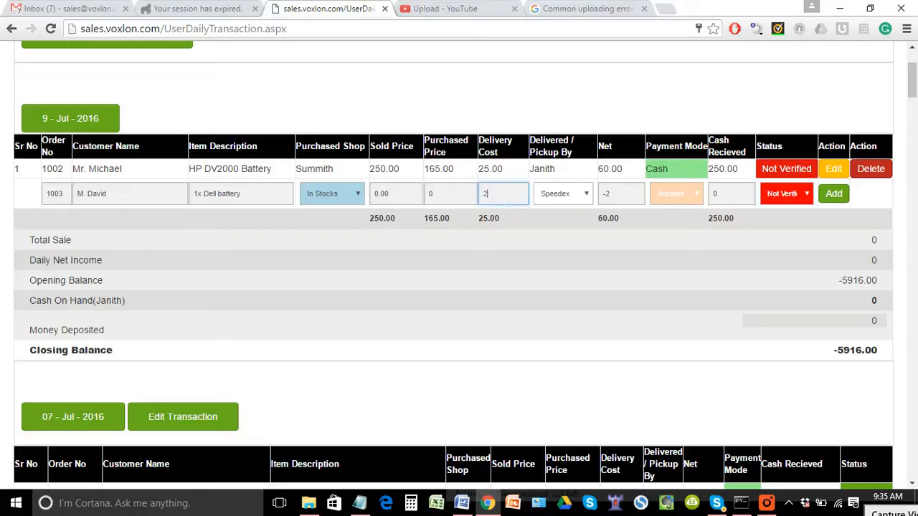
text(5)
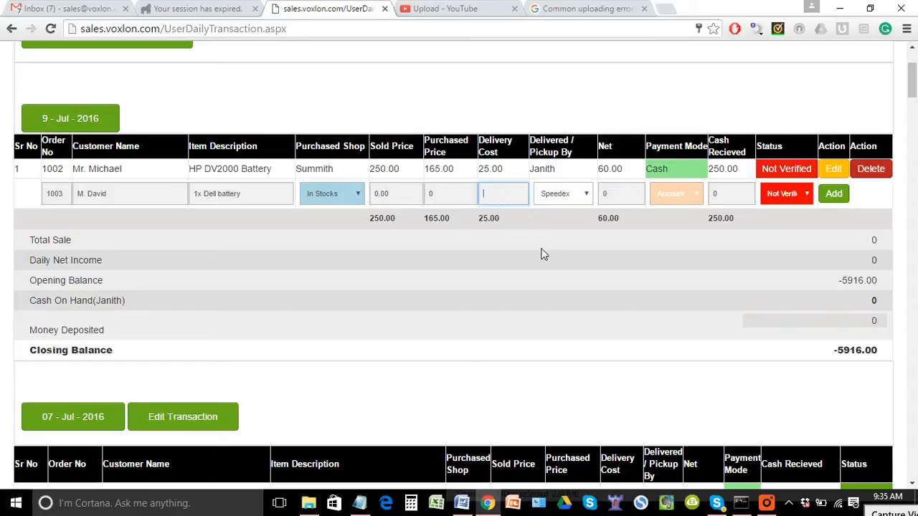
text(0.00)
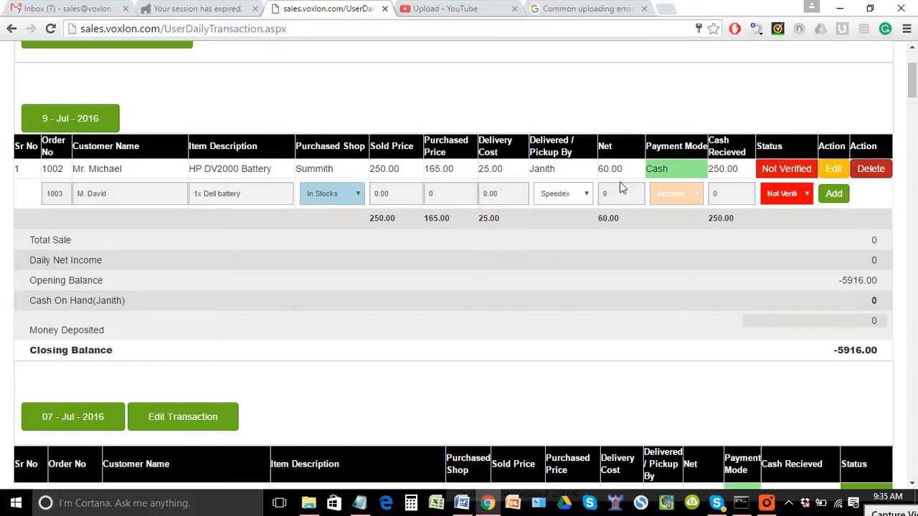
mouse_move(660, 193)
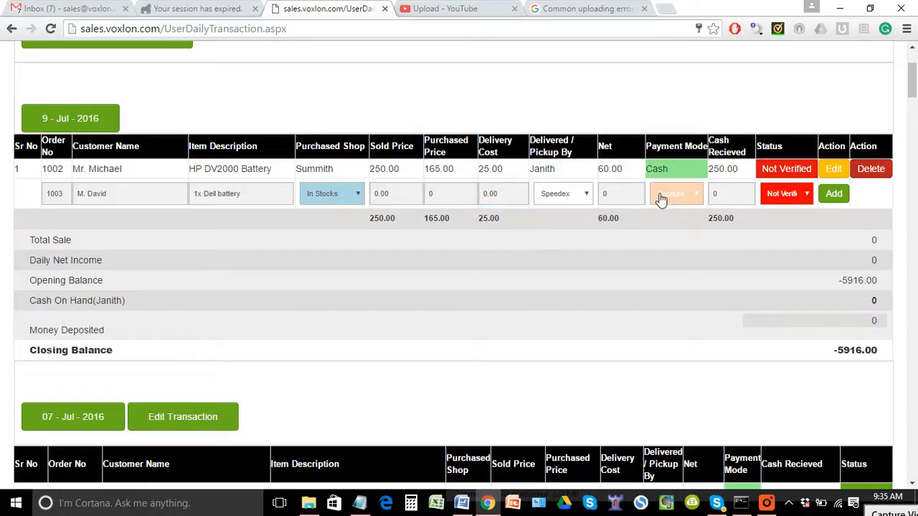
Step: Browse the coloured payment mode options and pick Cash first
click(676, 194)
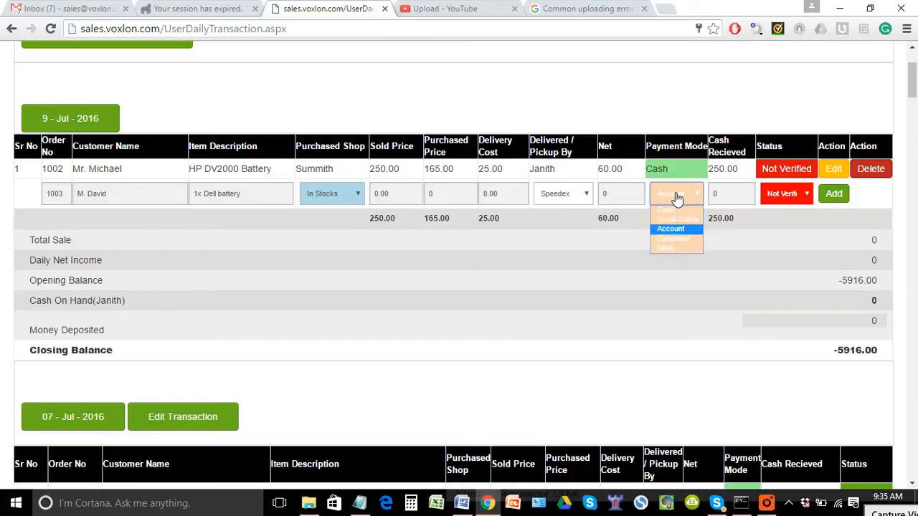
click(672, 229)
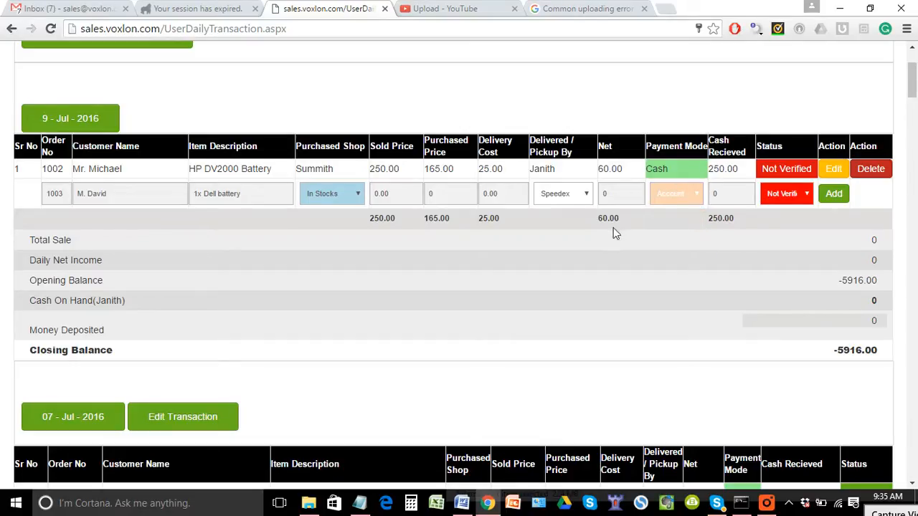
click(675, 193)
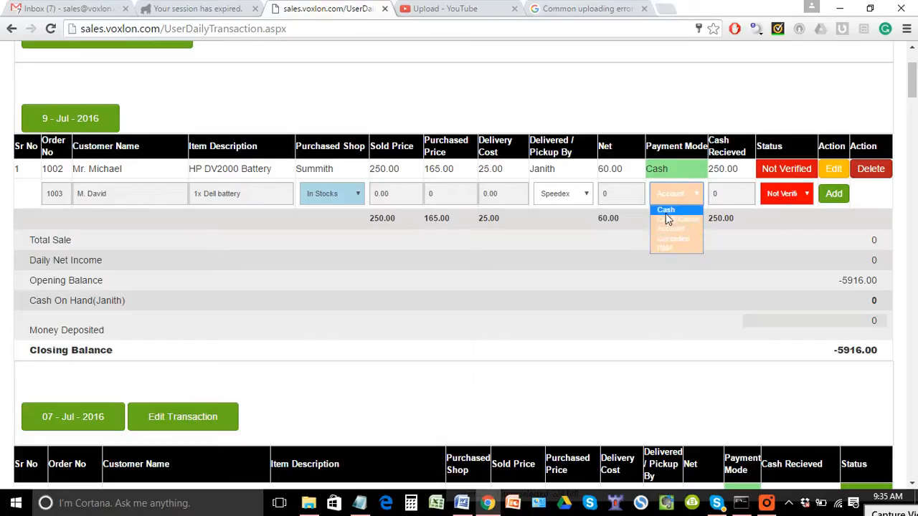
mouse_move(677, 218)
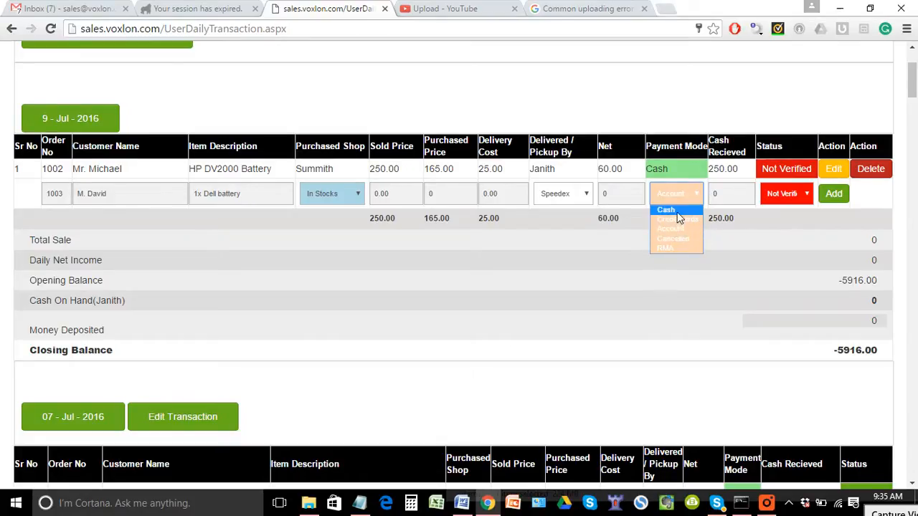
mouse_move(677, 218)
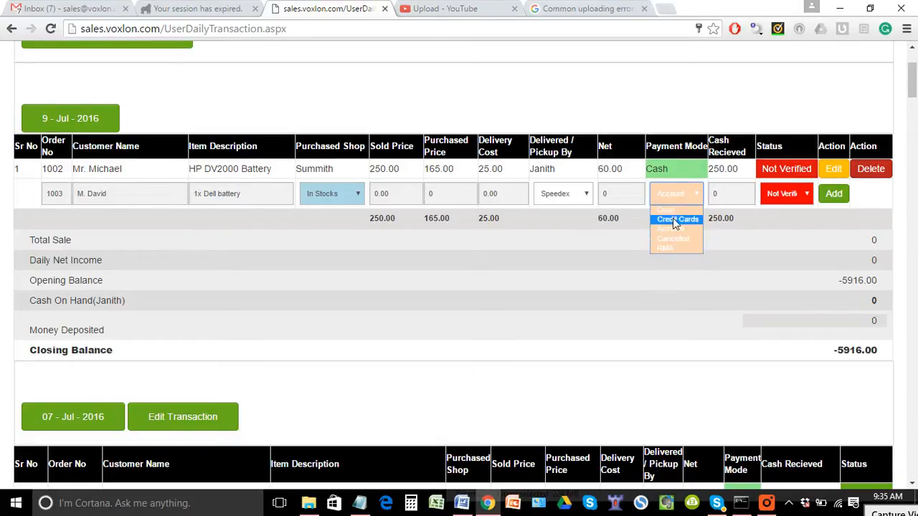
mouse_move(668, 209)
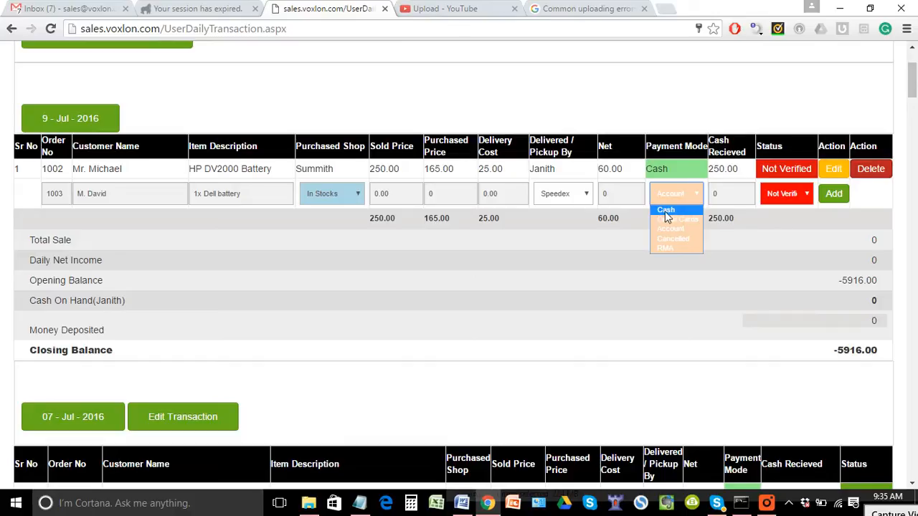
mouse_move(673, 238)
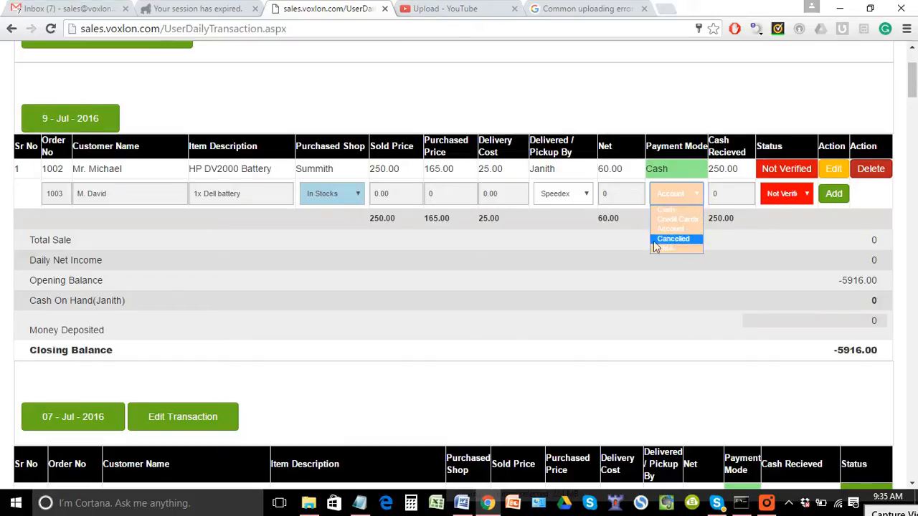
mouse_move(674, 209)
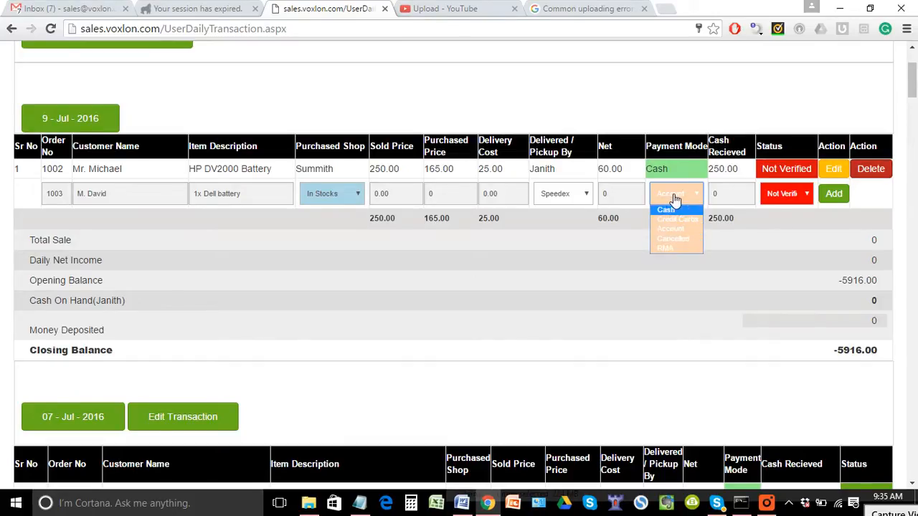
mouse_move(677, 218)
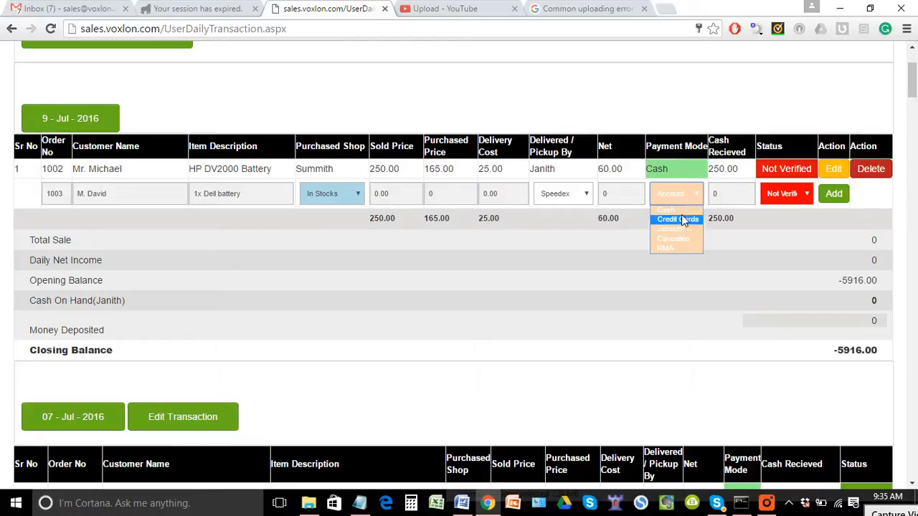
mouse_move(671, 228)
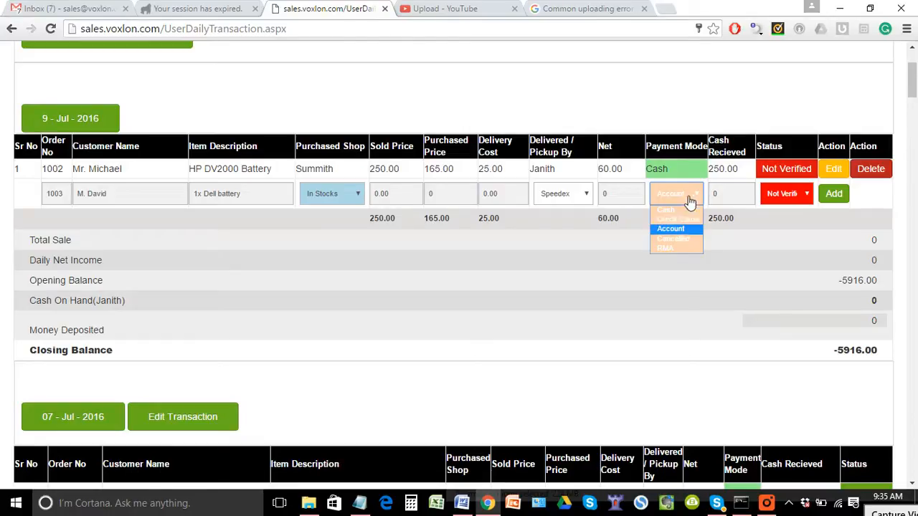
click(665, 209)
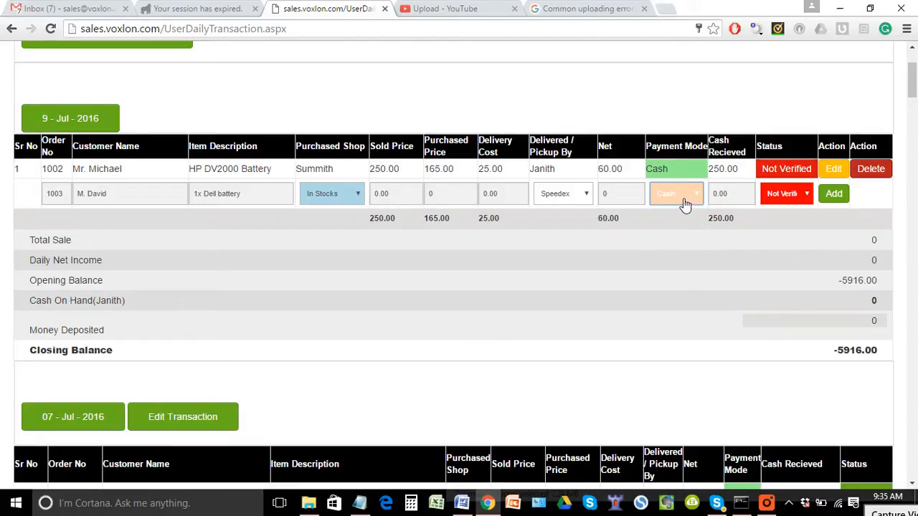
Step: Change the payment mode to RMA and review the dropdown colours, keeping RMA
click(676, 193)
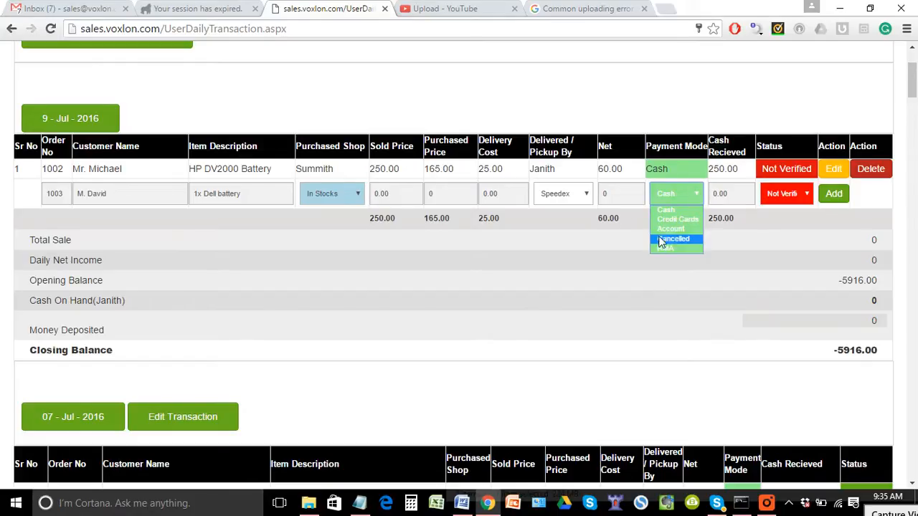
mouse_move(665, 210)
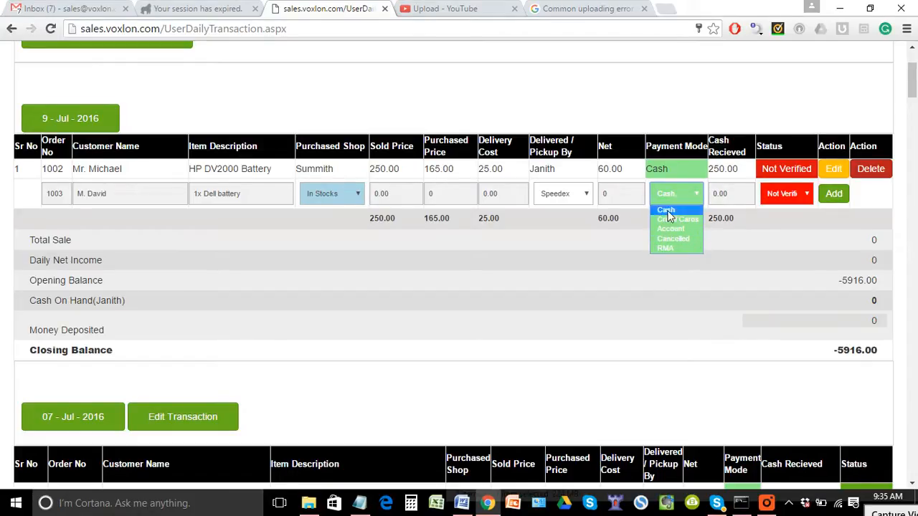
click(665, 247)
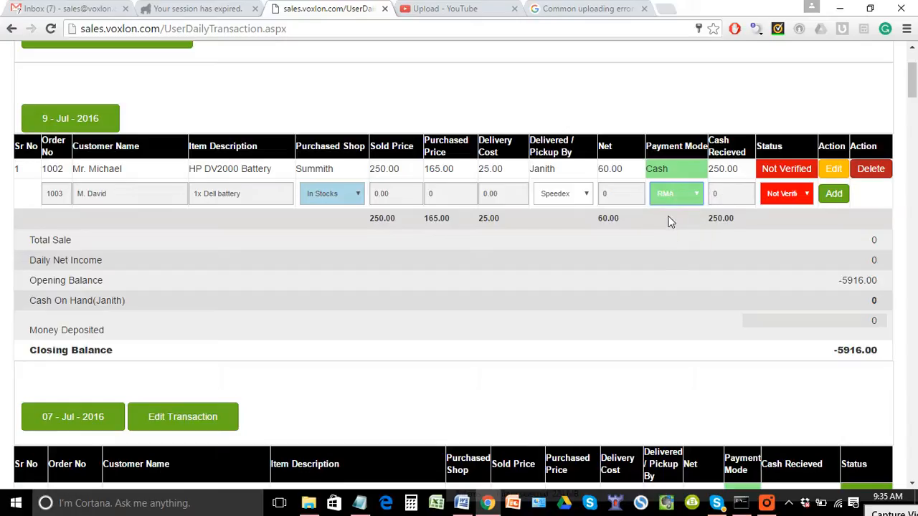
click(674, 193)
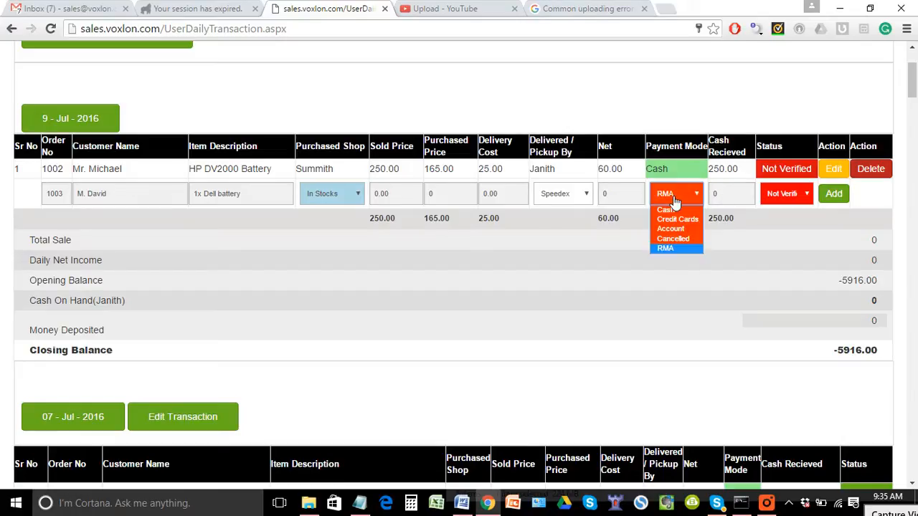
mouse_move(672, 228)
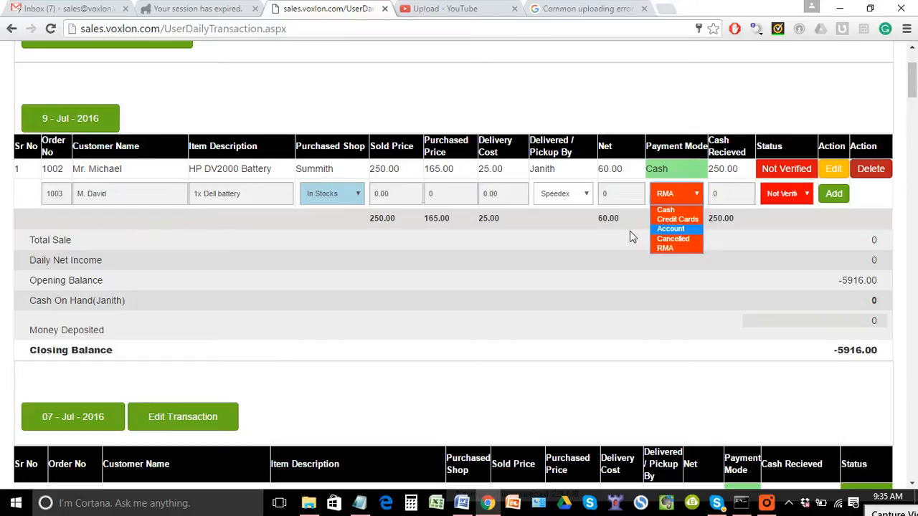
click(677, 193)
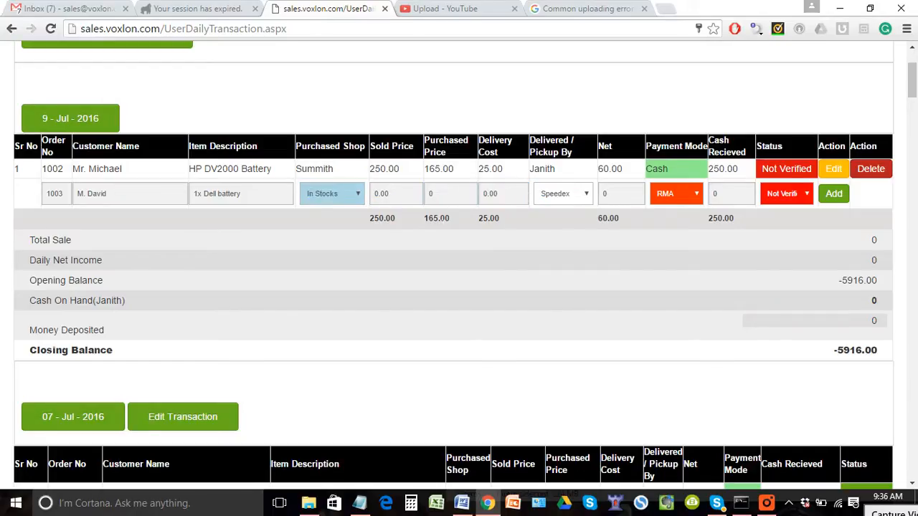
mouse_move(465, 222)
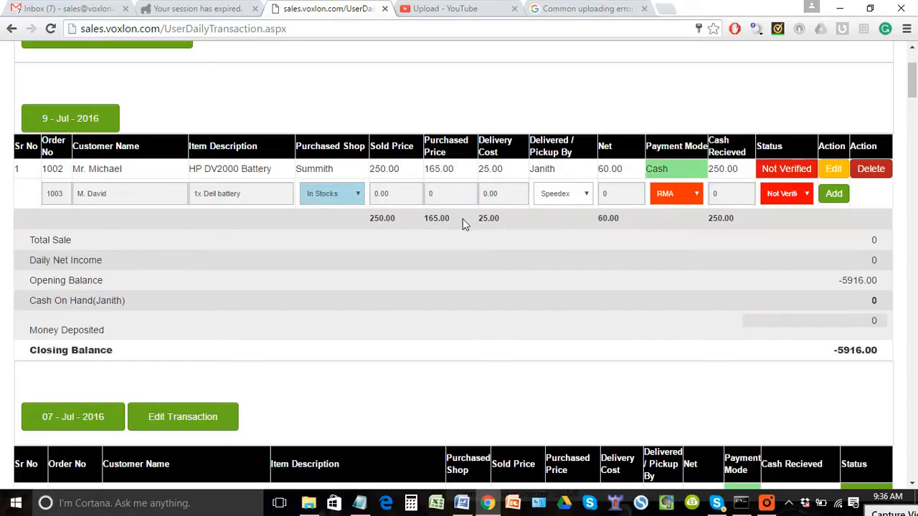
mouse_move(459, 218)
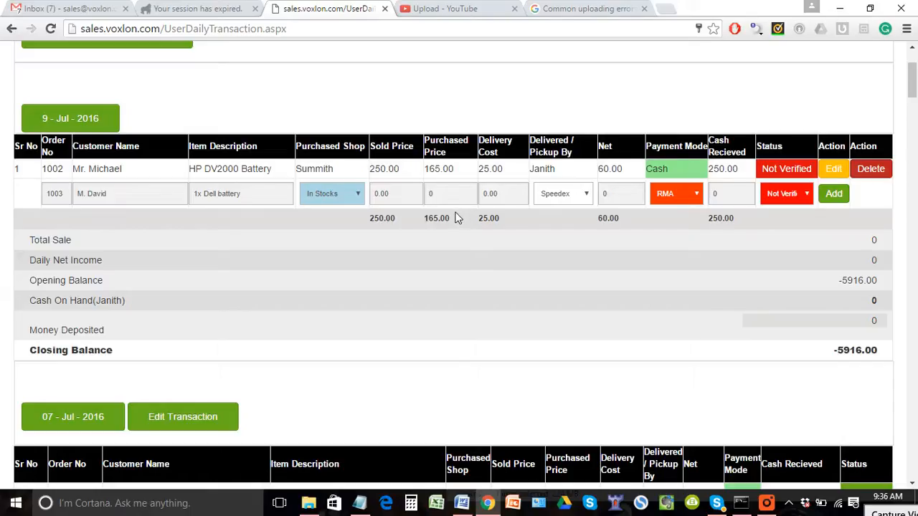
mouse_move(337, 230)
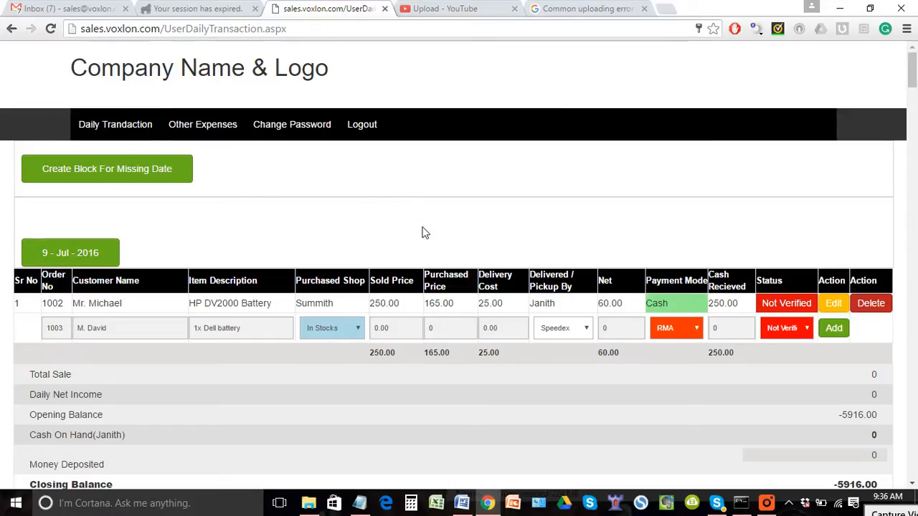
scroll(down, 3)
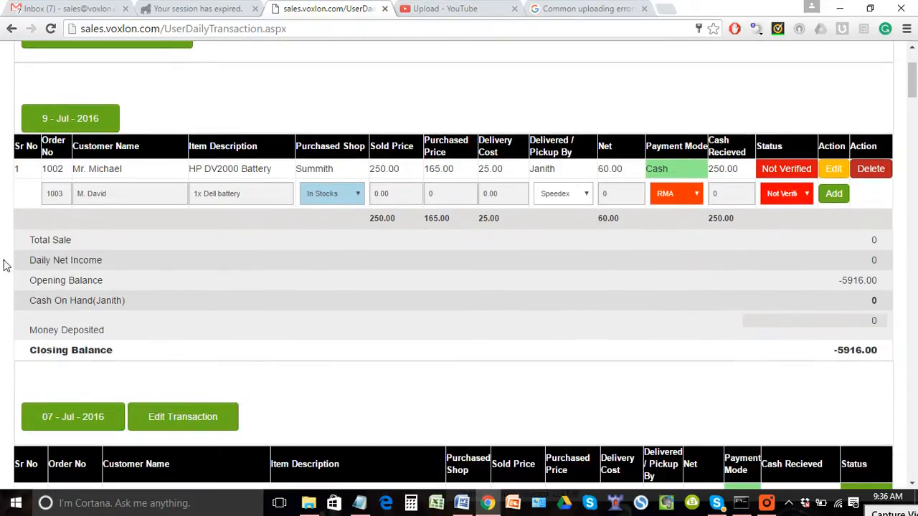
mouse_move(850, 384)
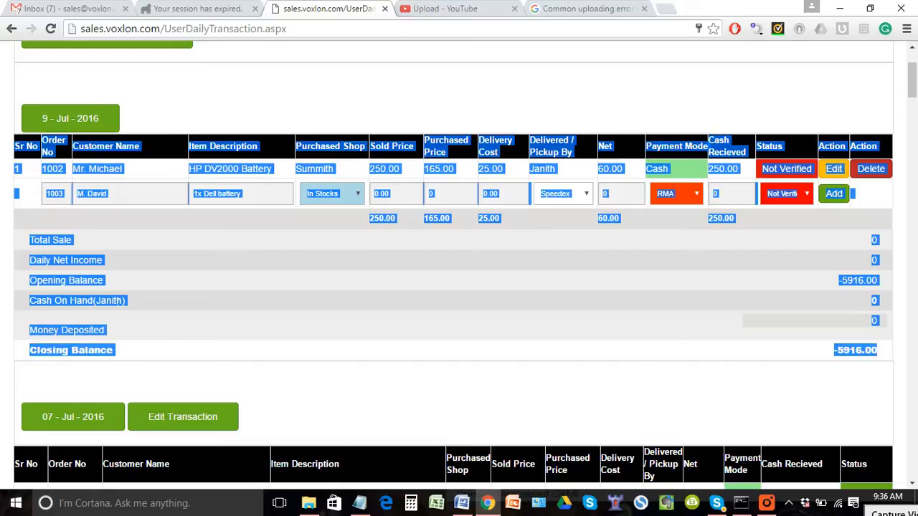
mouse_move(75, 117)
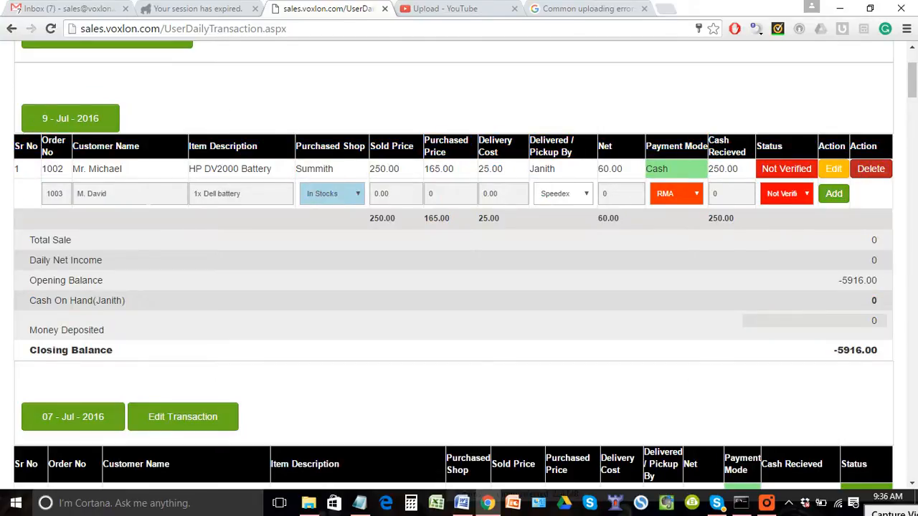
click(56, 194)
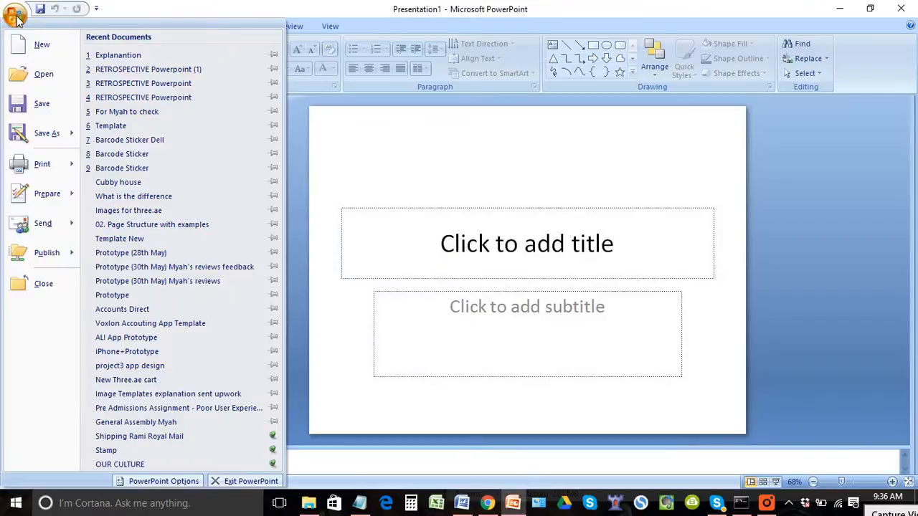
mouse_move(143, 132)
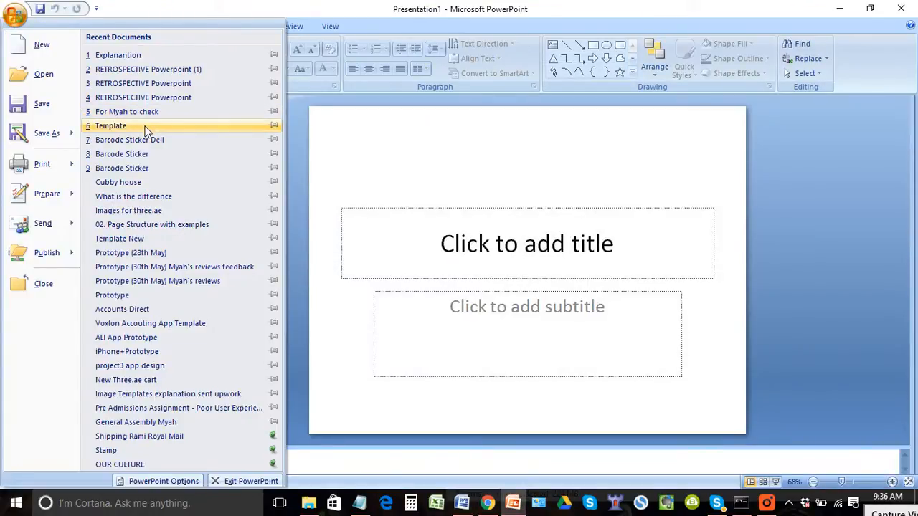
mouse_move(143, 141)
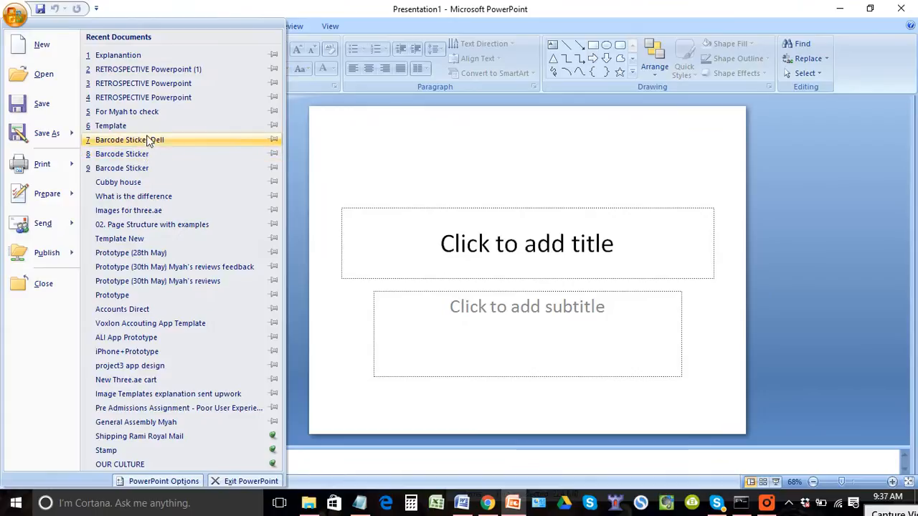
Step: Open Template and then Explanantion from PowerPoint's recent documents list
click(111, 127)
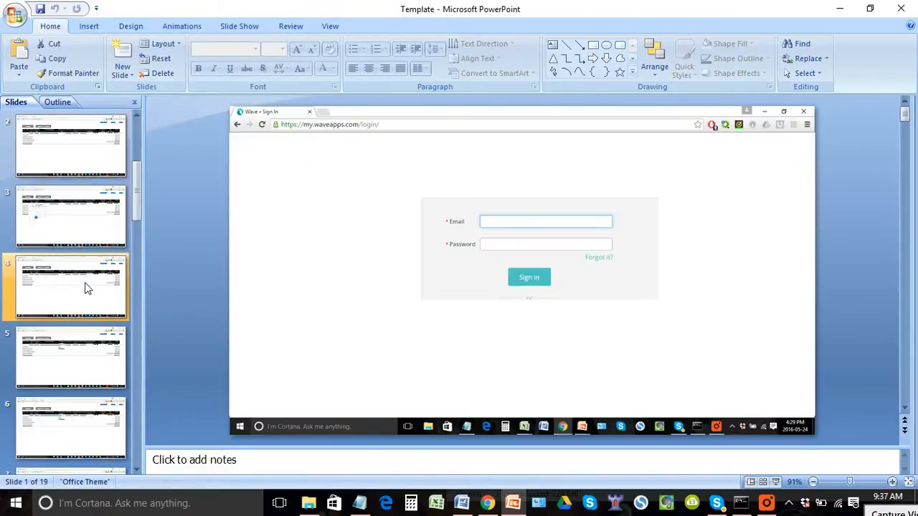
click(14, 14)
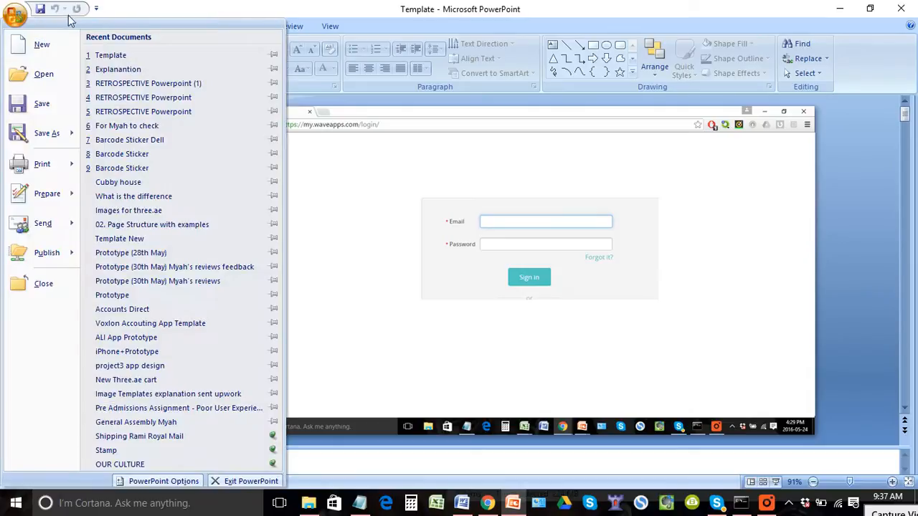
click(118, 69)
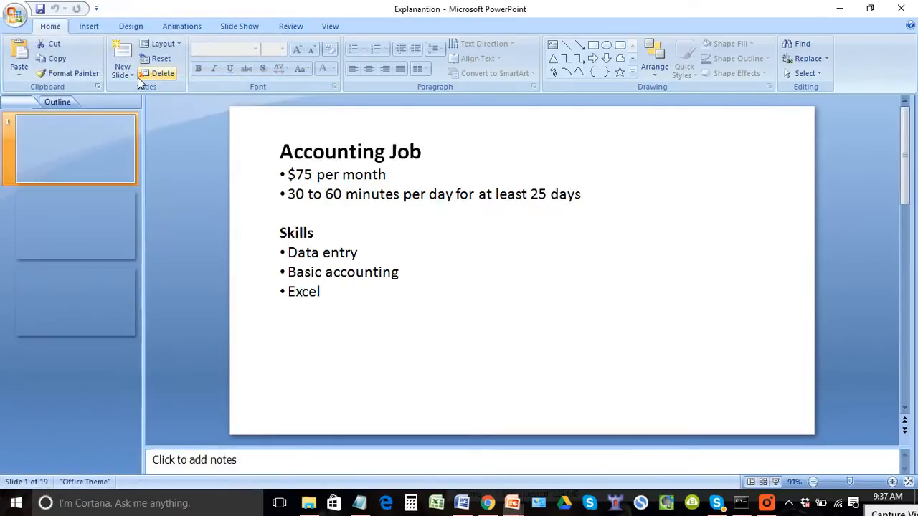
click(16, 13)
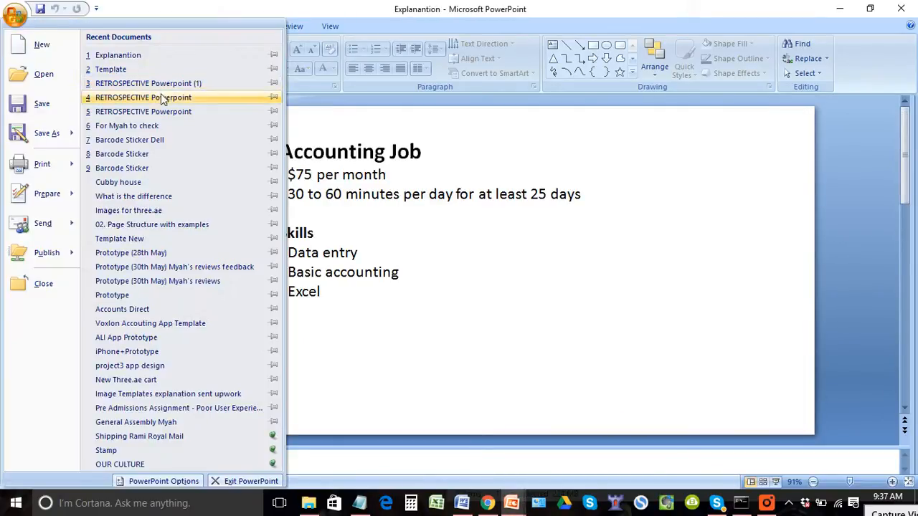
mouse_move(163, 154)
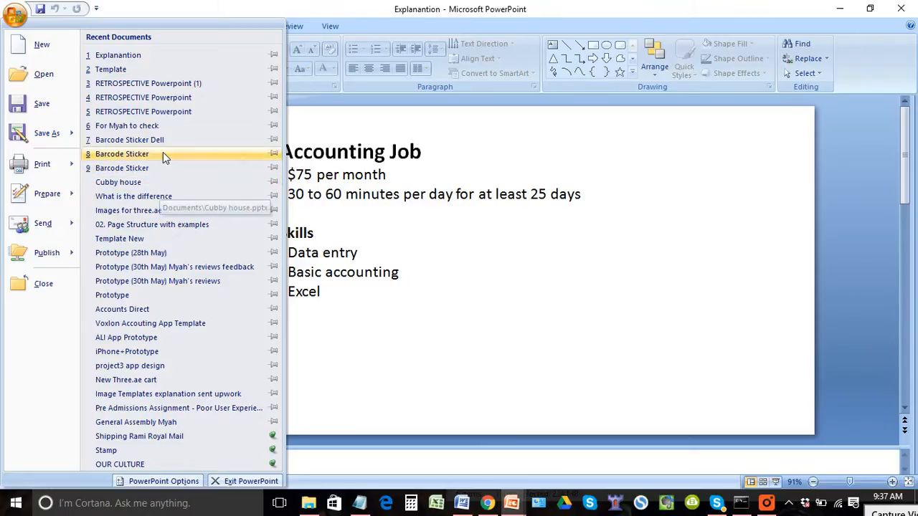
click(14, 13)
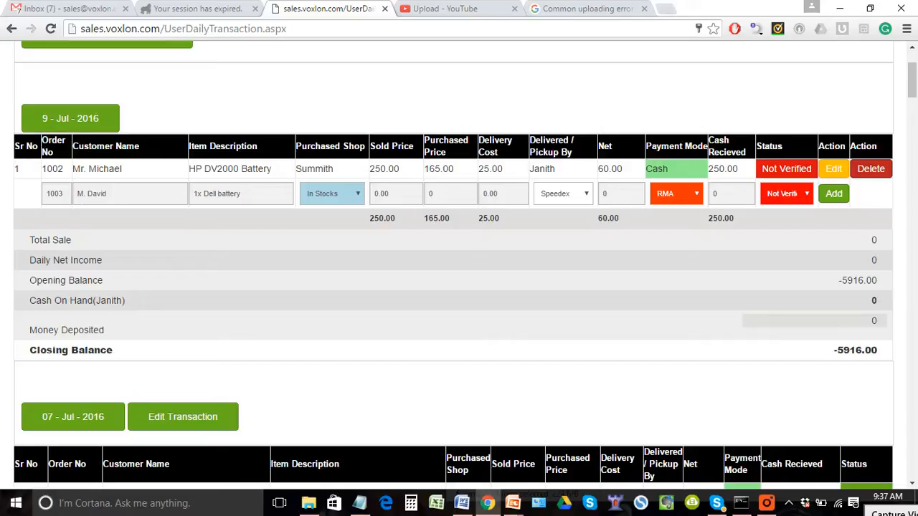
mouse_move(175, 181)
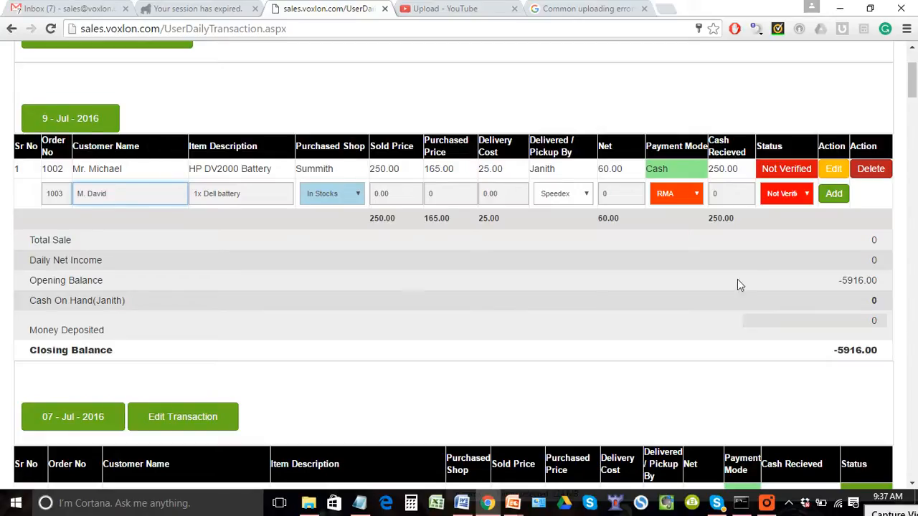
mouse_move(562, 193)
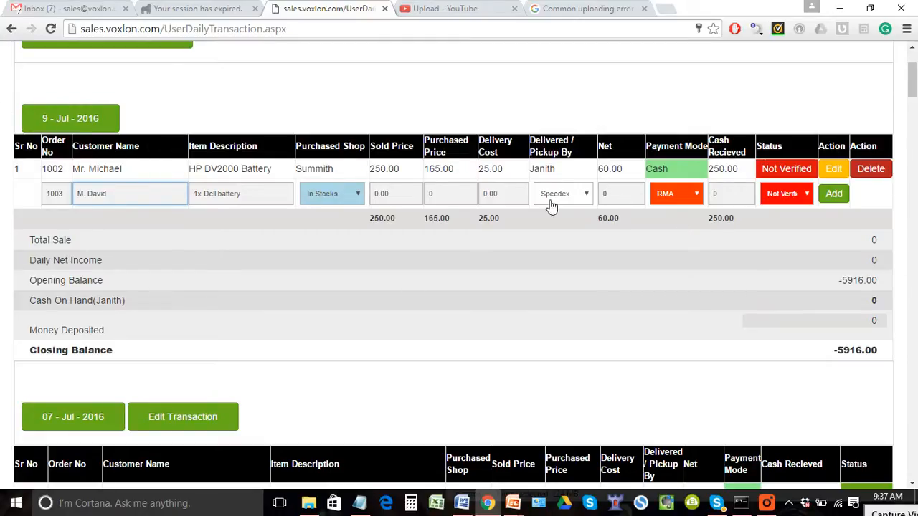
click(56, 193)
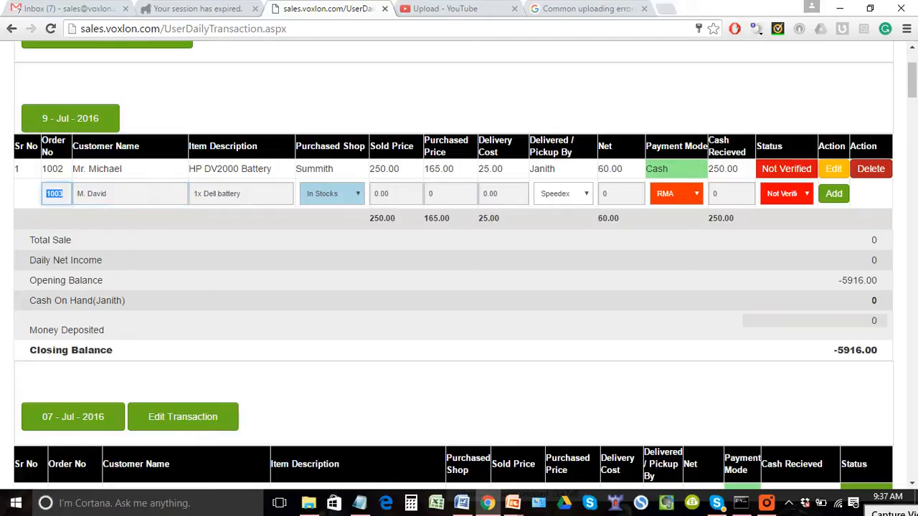
click(241, 194)
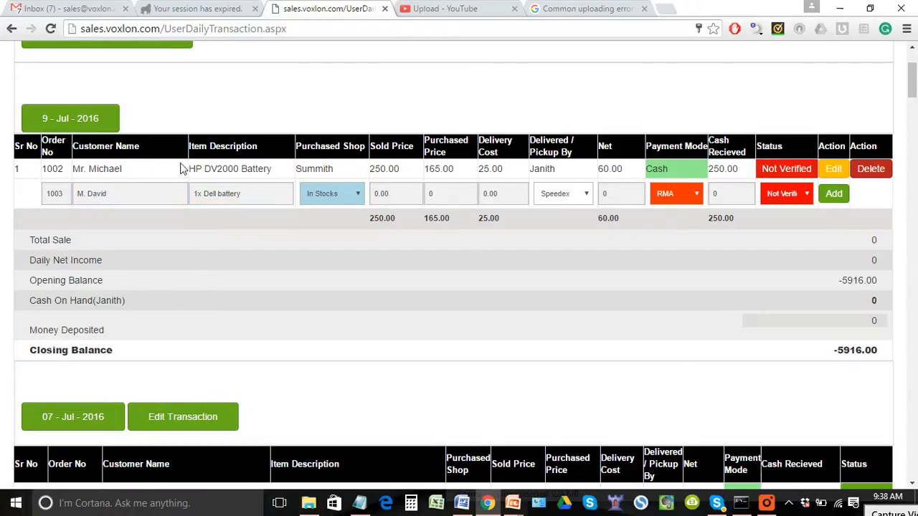
double_click(97, 169)
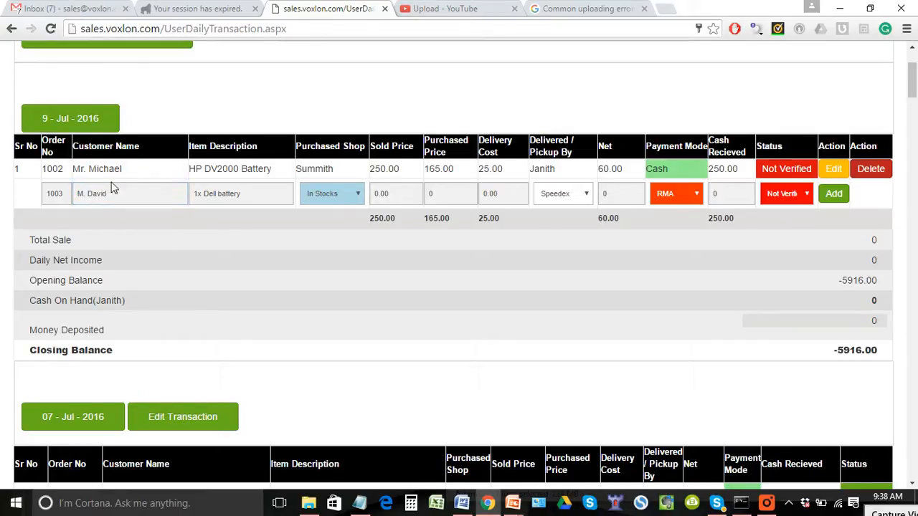
scroll(down, 3)
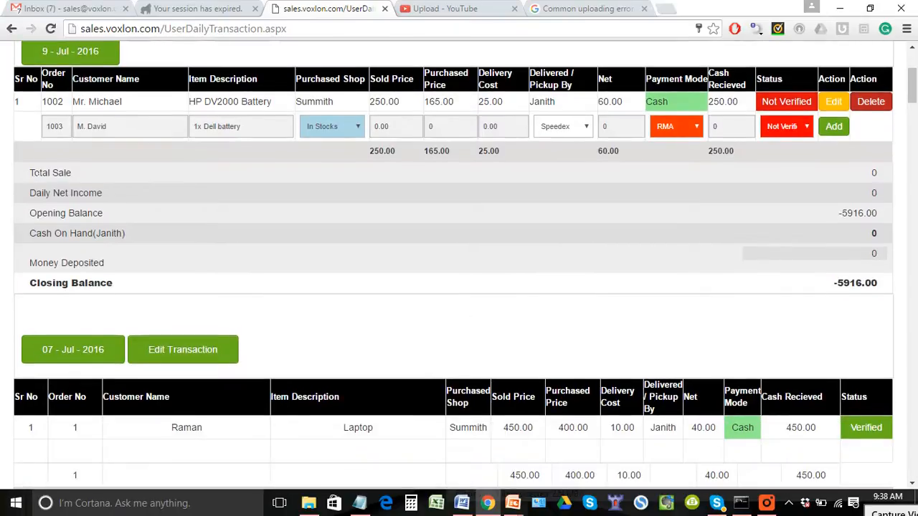
double_click(50, 173)
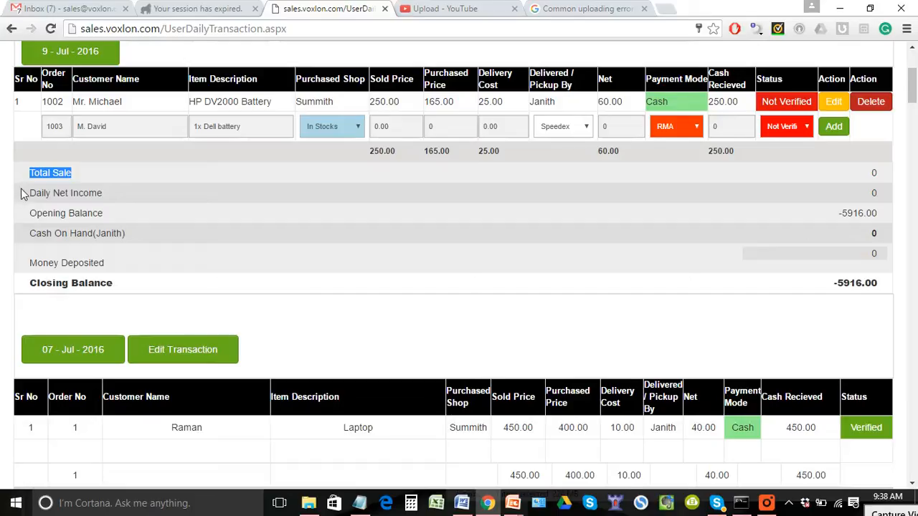
mouse_move(27, 232)
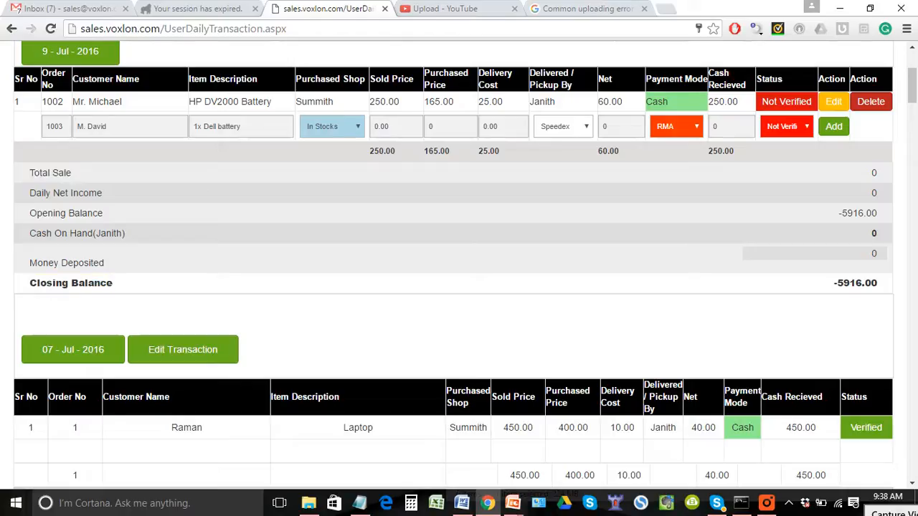
mouse_move(117, 208)
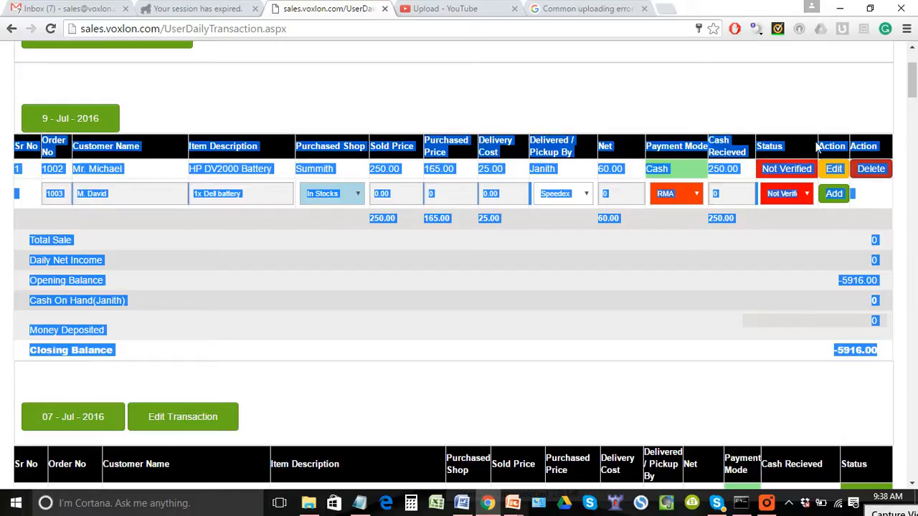
mouse_move(815, 128)
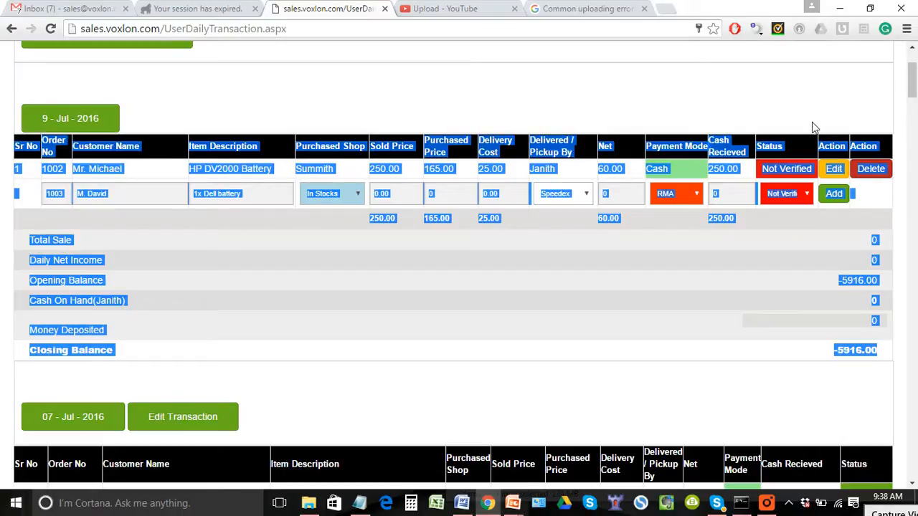
mouse_move(12, 142)
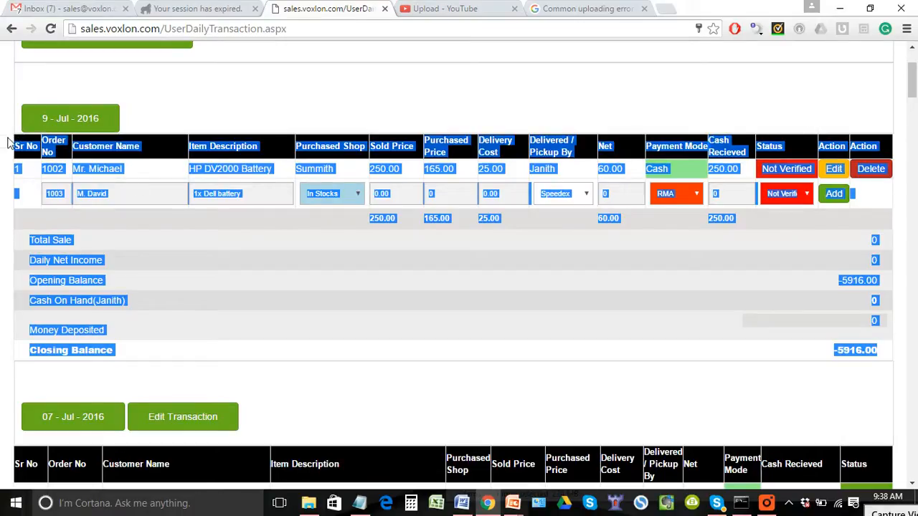
mouse_move(13, 325)
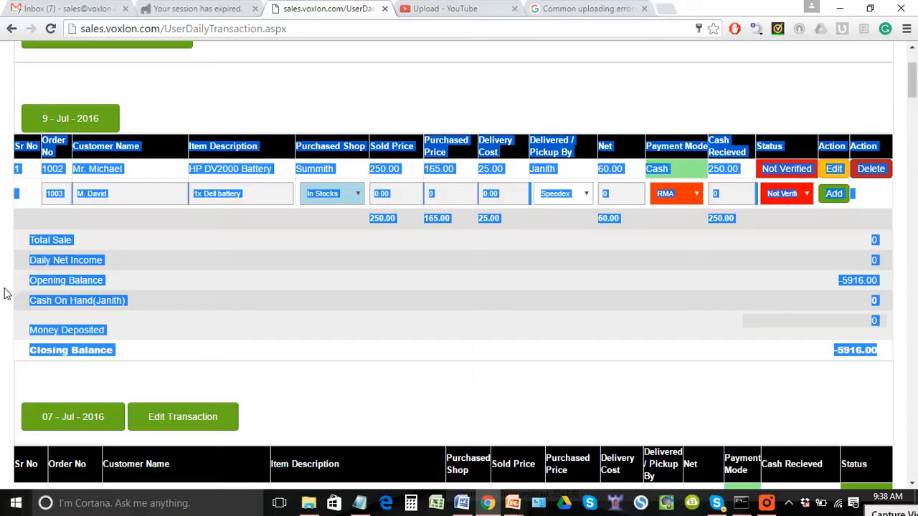
mouse_move(367, 201)
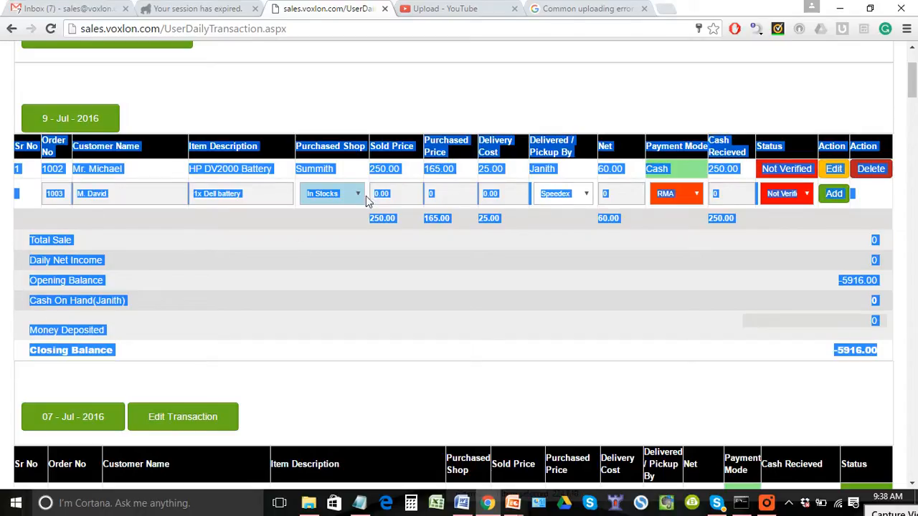
scroll(down, 3)
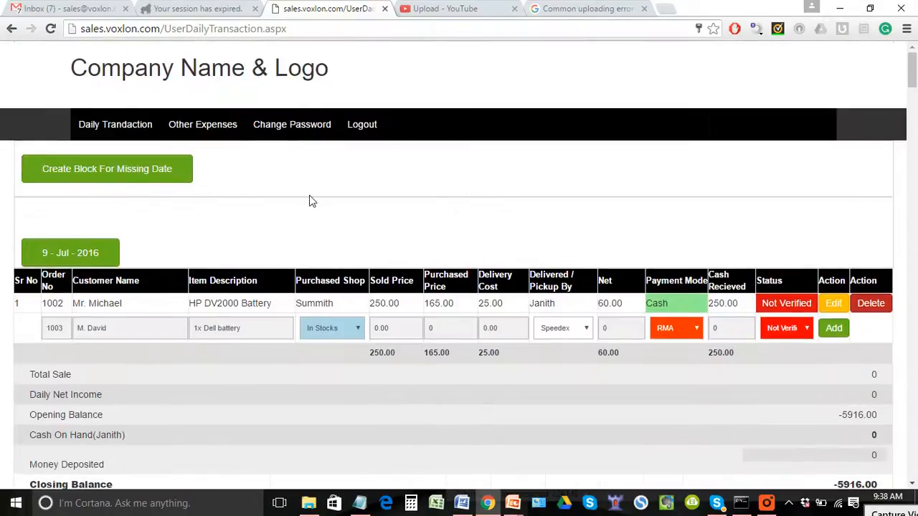
mouse_move(319, 207)
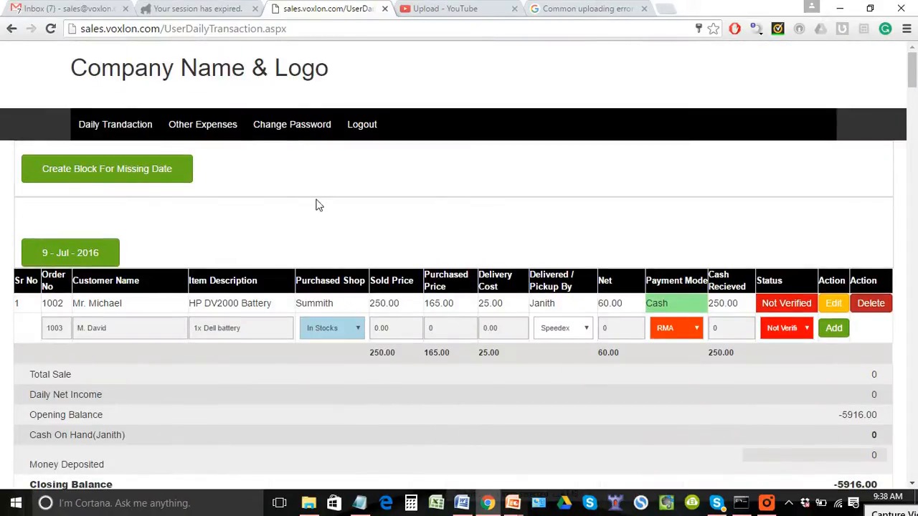
mouse_move(225, 209)
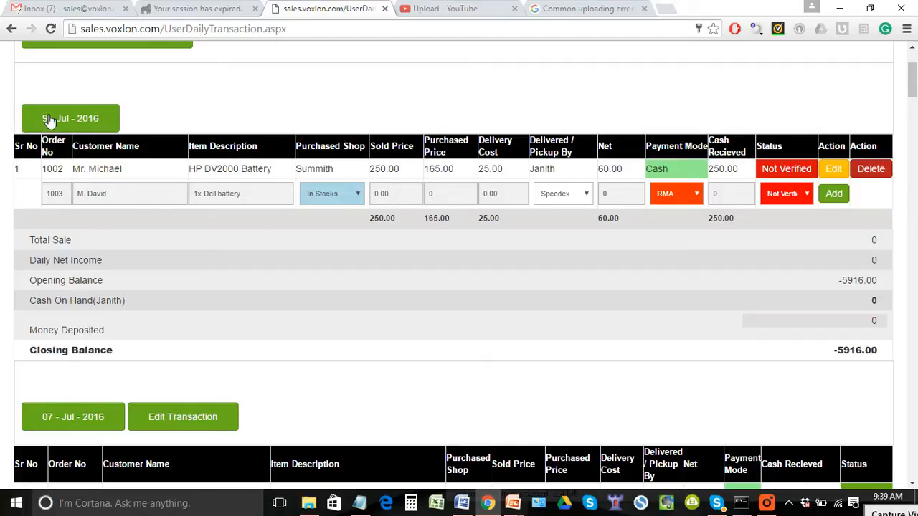
scroll(down, 3)
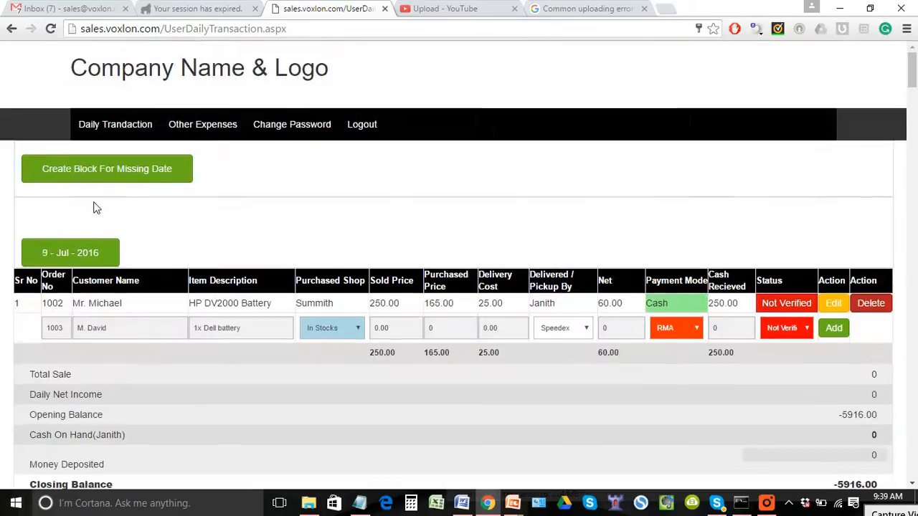
scroll(down, 3)
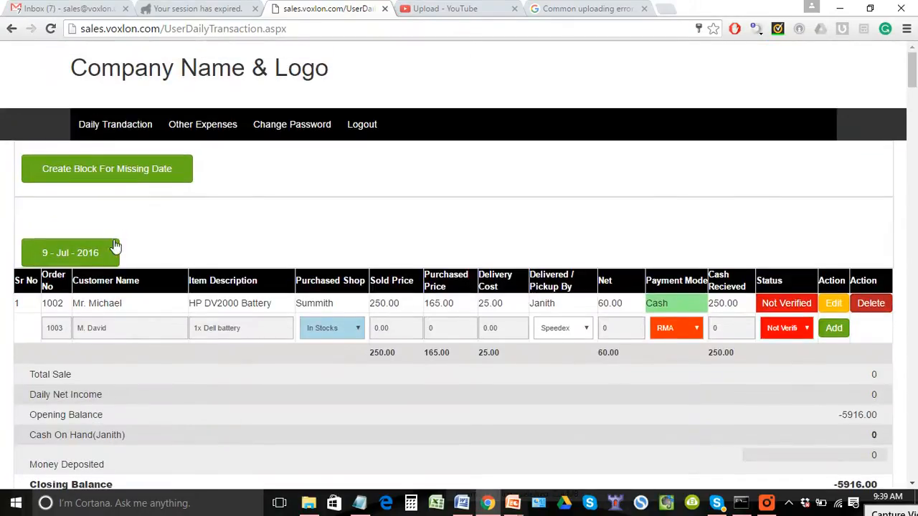
mouse_move(138, 221)
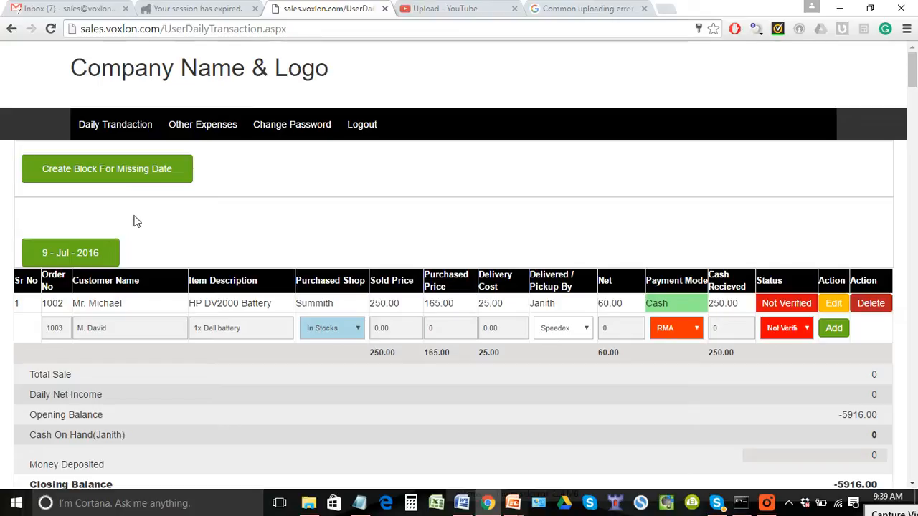
scroll(down, 3)
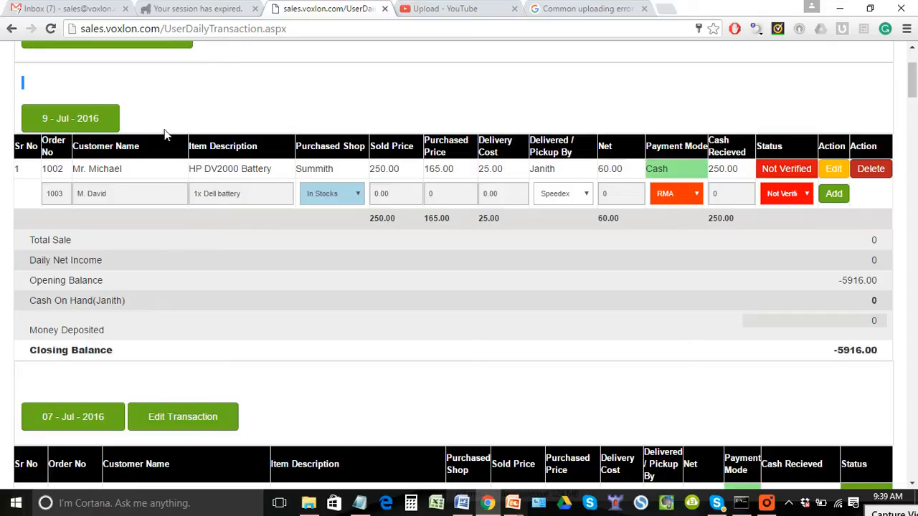
mouse_move(162, 126)
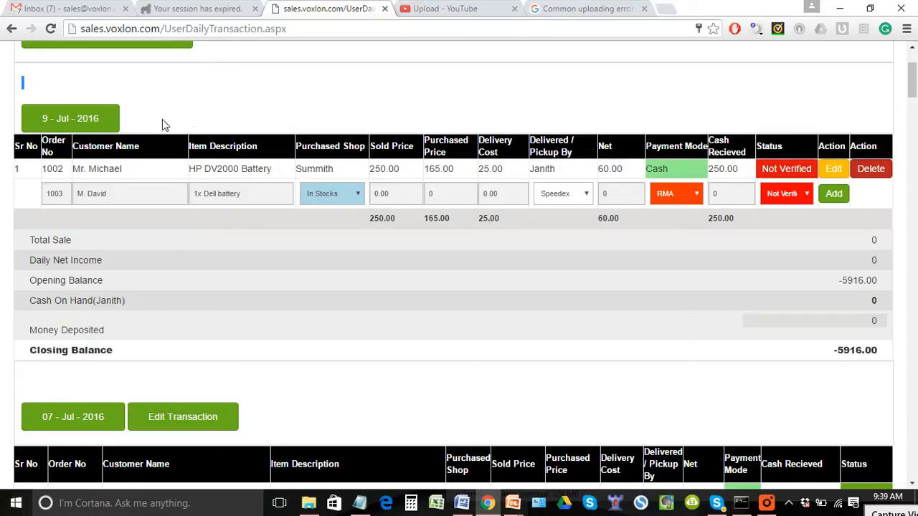
mouse_move(181, 107)
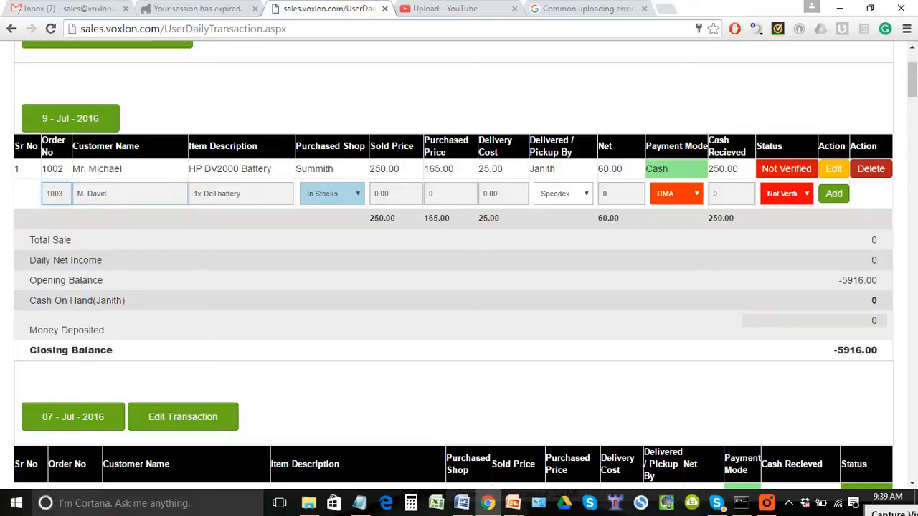
Step: Trigger the 'Please Fill Order No' warning, then enter order 1002 and sold price 251
click(54, 194)
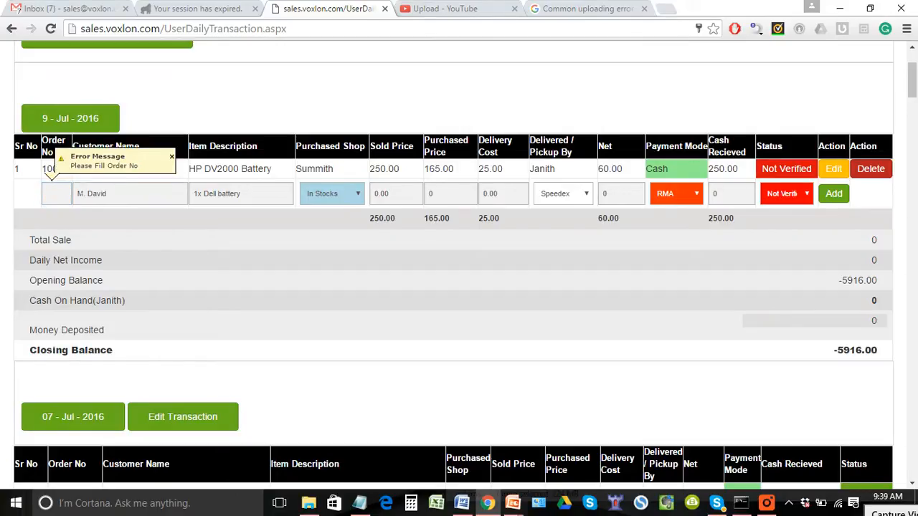
mouse_move(181, 161)
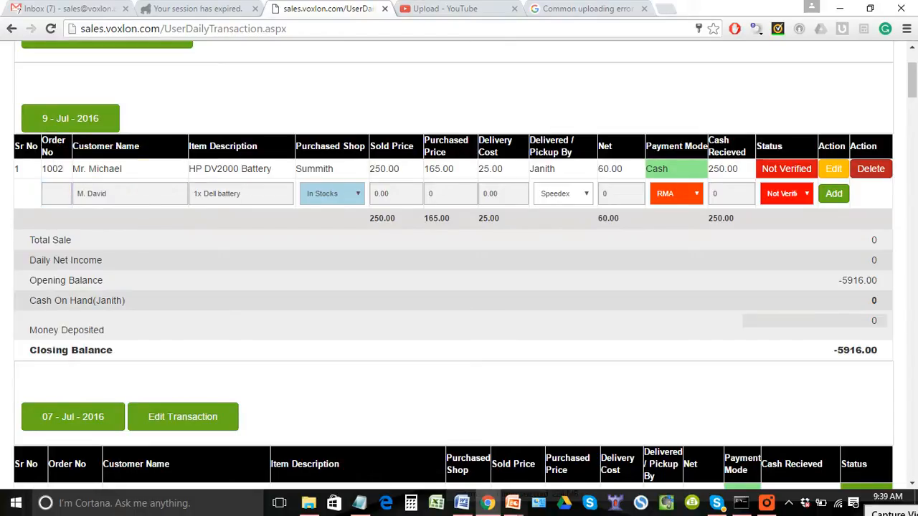
click(833, 193)
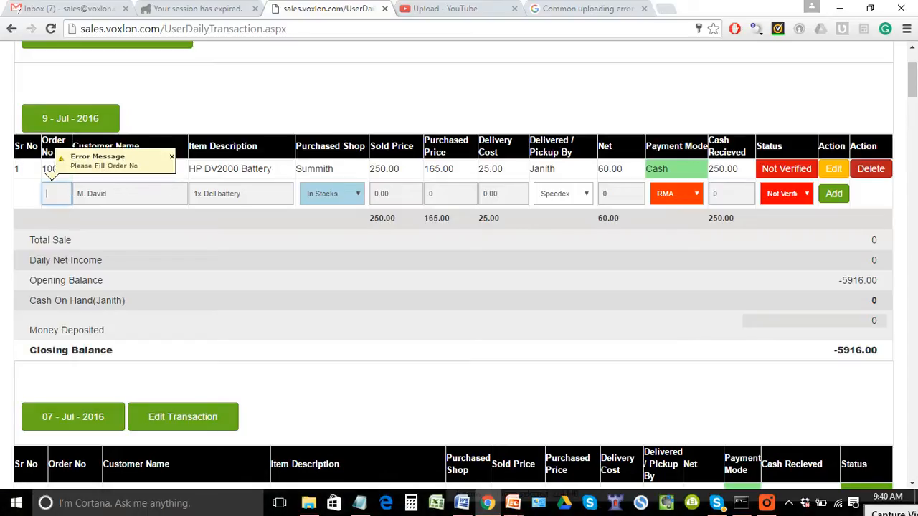
text(1003)
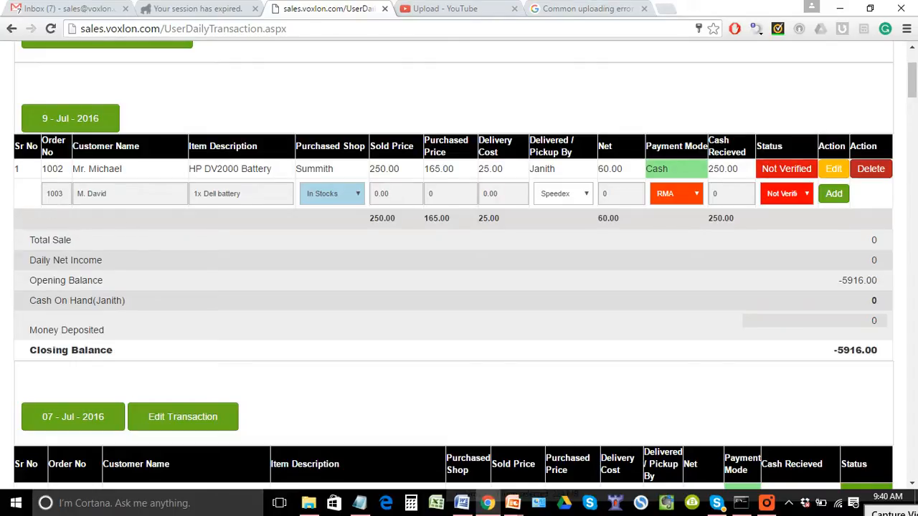
click(55, 193)
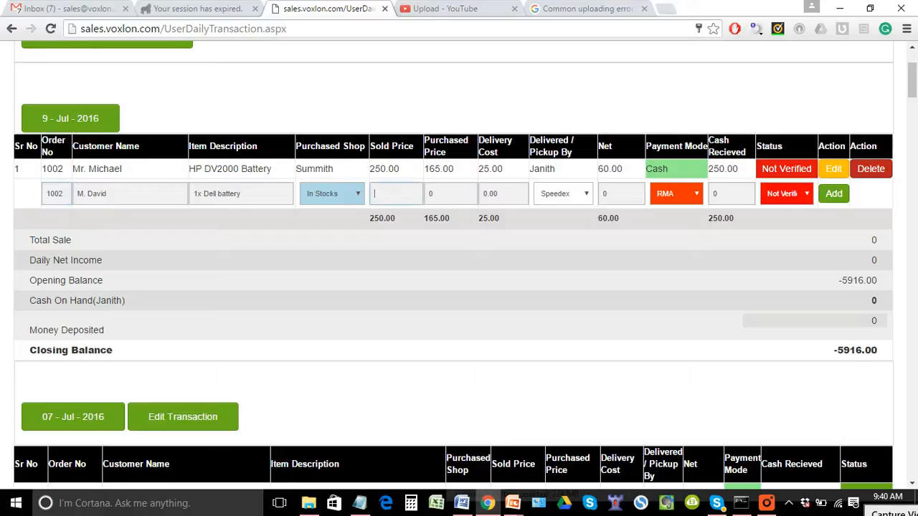
text(251)
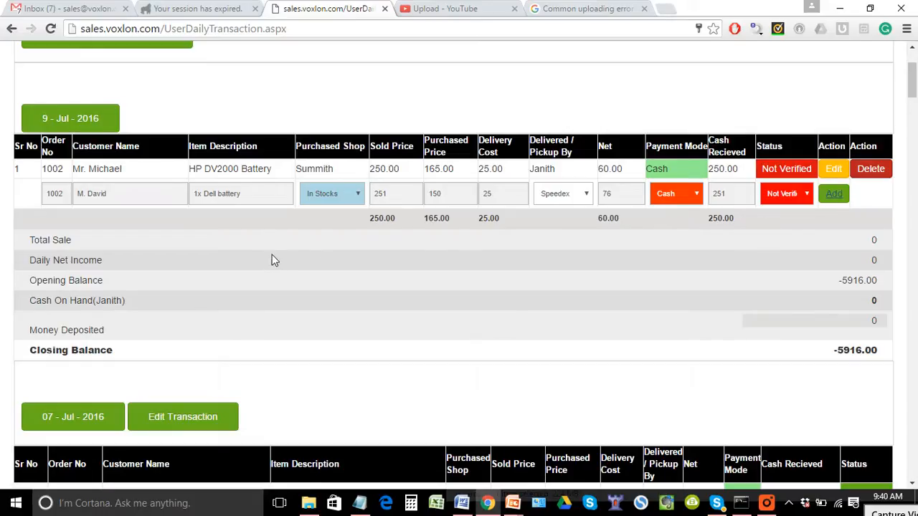
Step: Add the sale as row 2 of 9 Jul 2016 and highlight that both rows use order 1002
click(834, 192)
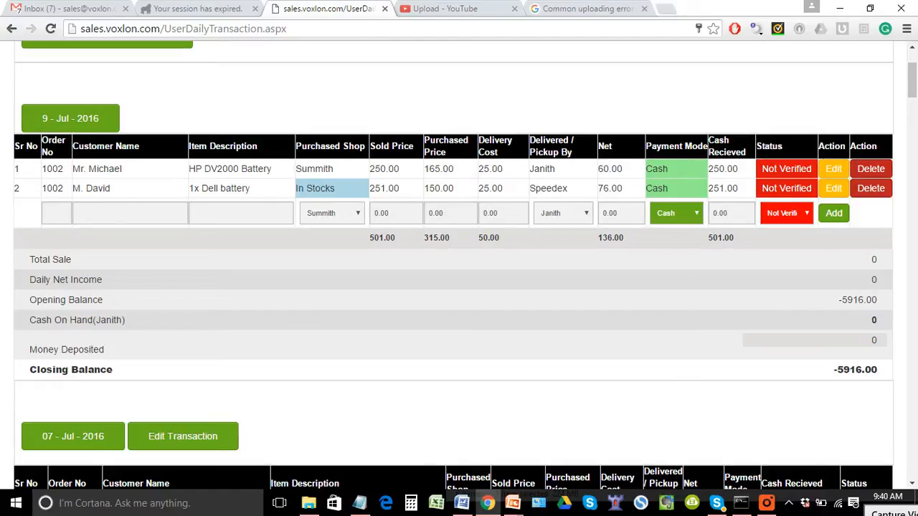
double_click(52, 169)
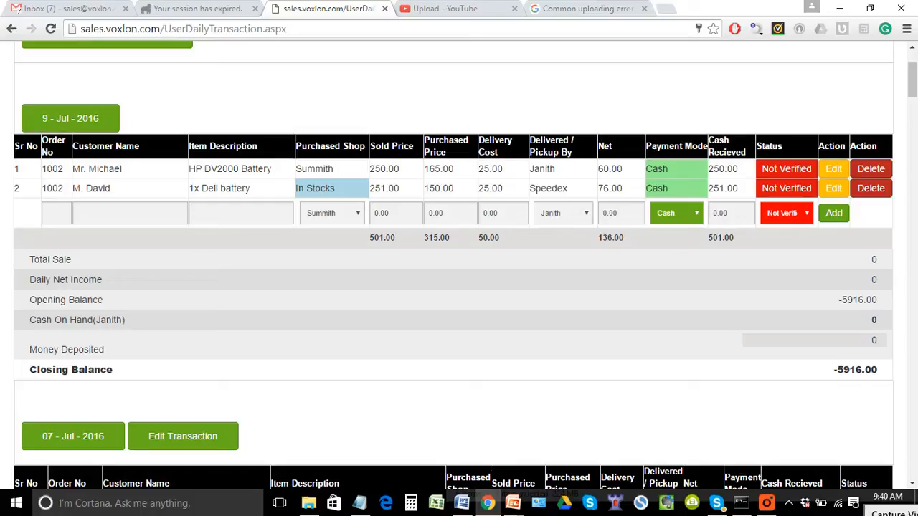
double_click(52, 169)
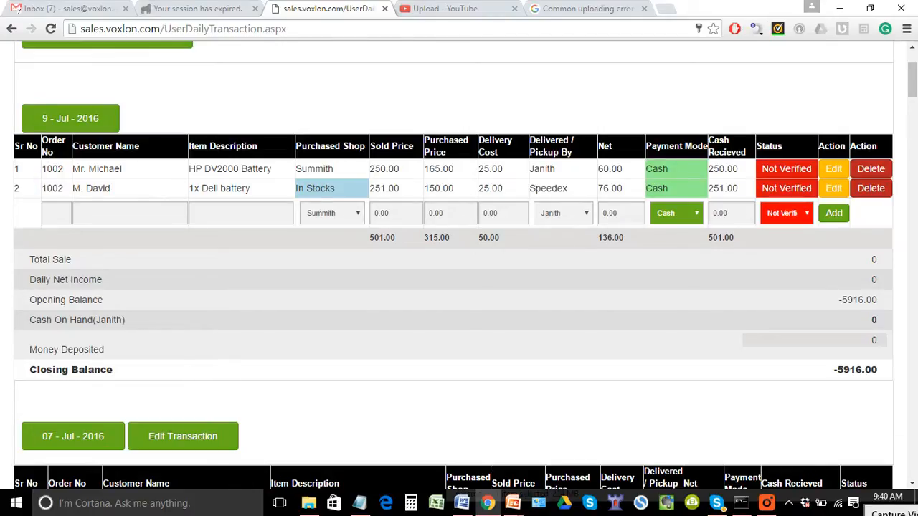
double_click(51, 188)
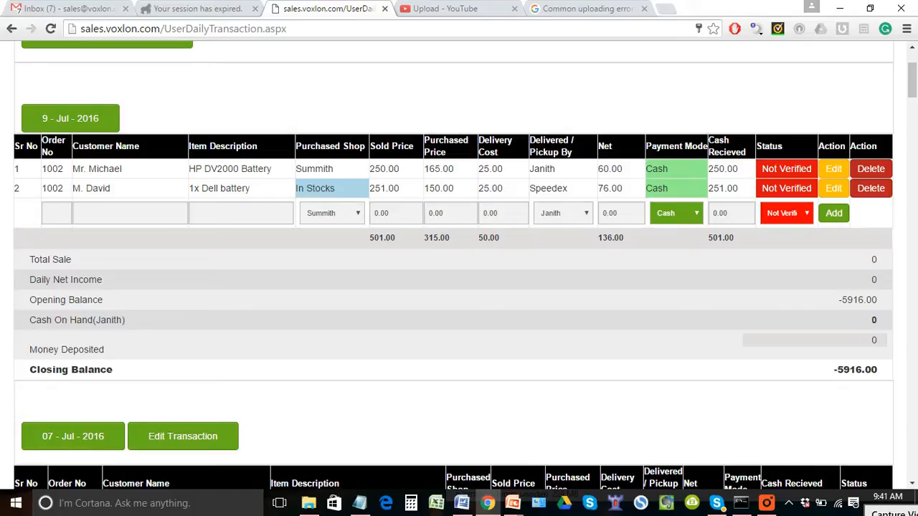
double_click(52, 170)
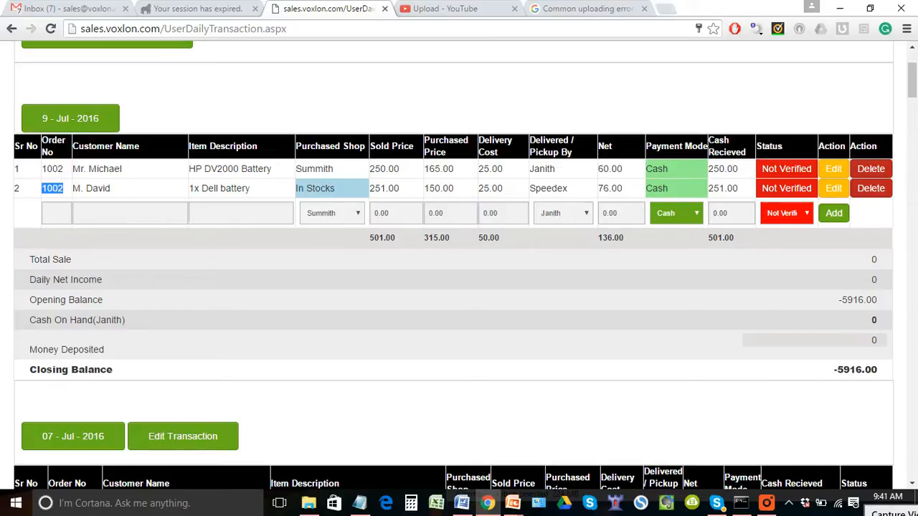
scroll(down, 3)
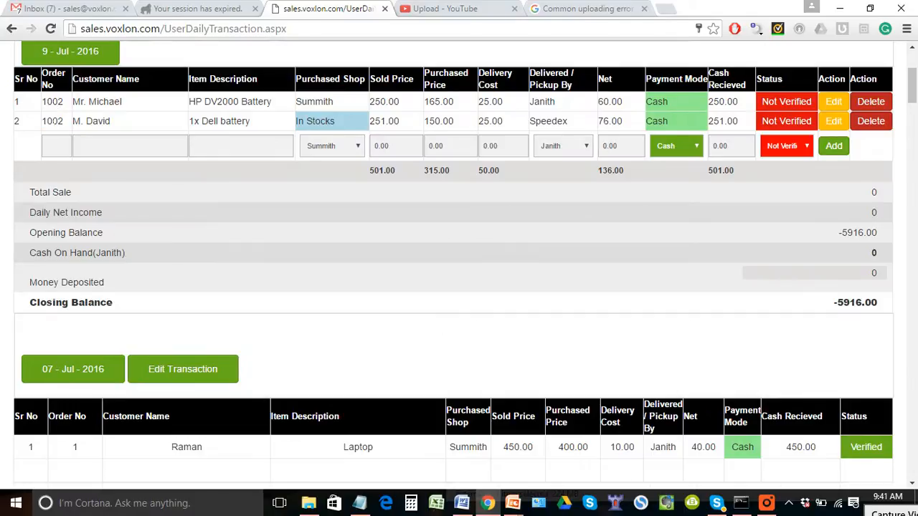
double_click(52, 121)
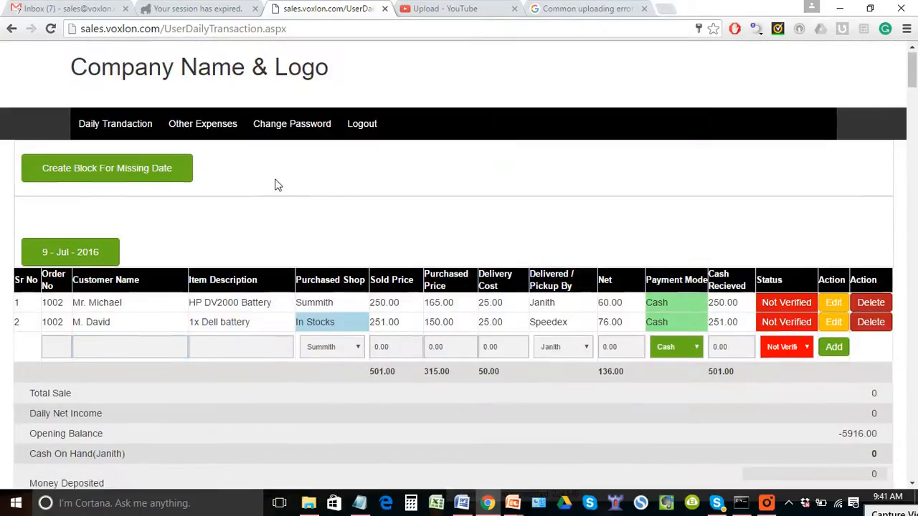
scroll(down, 3)
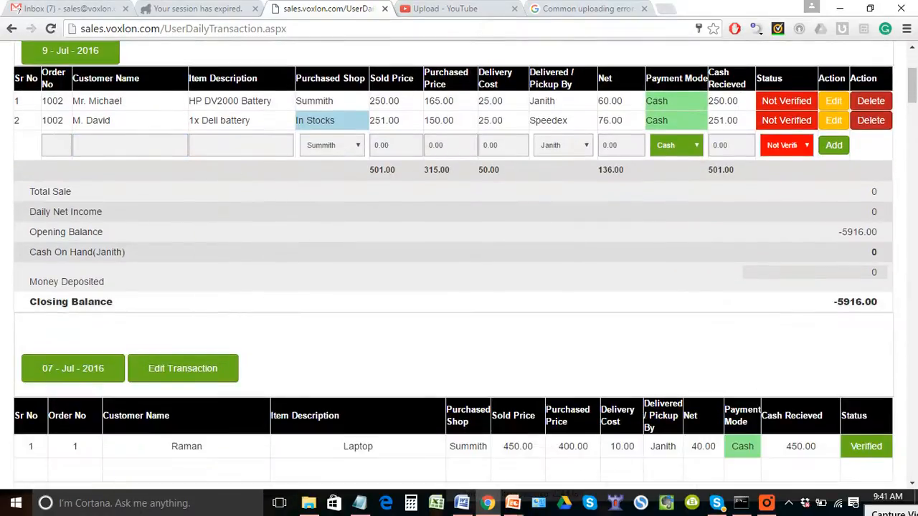
click(241, 145)
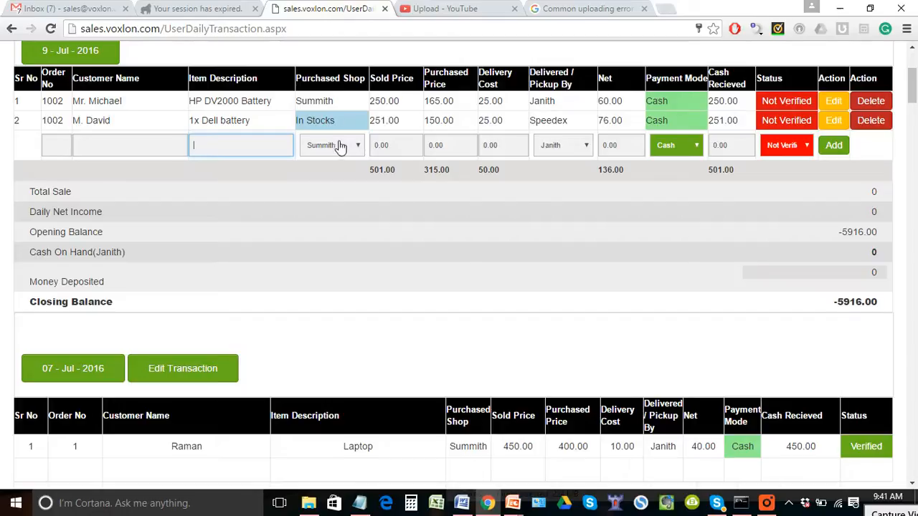
mouse_move(580, 169)
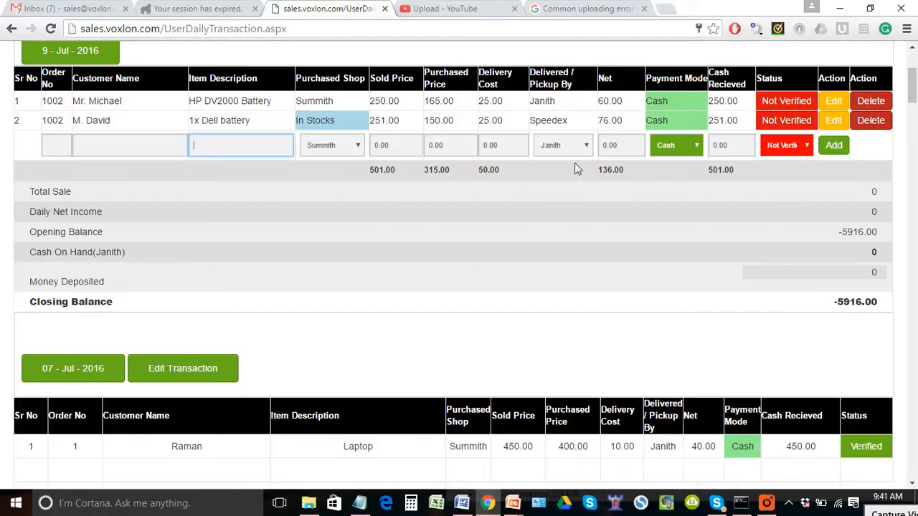